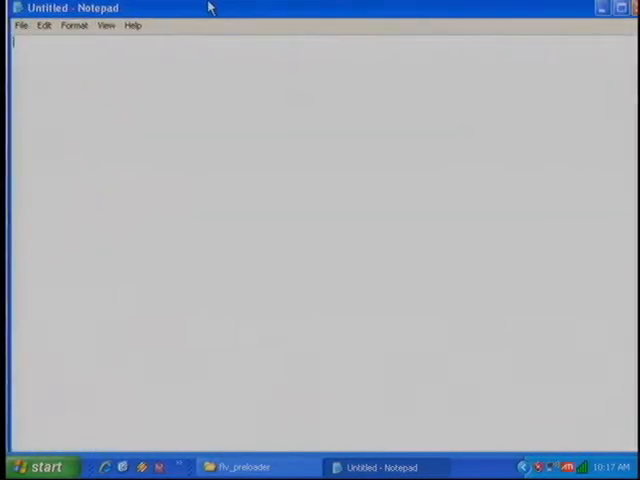
Write class Preloader extends MovieClip whose static main() sets application = new Preloader(_root)
{"action": "type", "text": "class"}
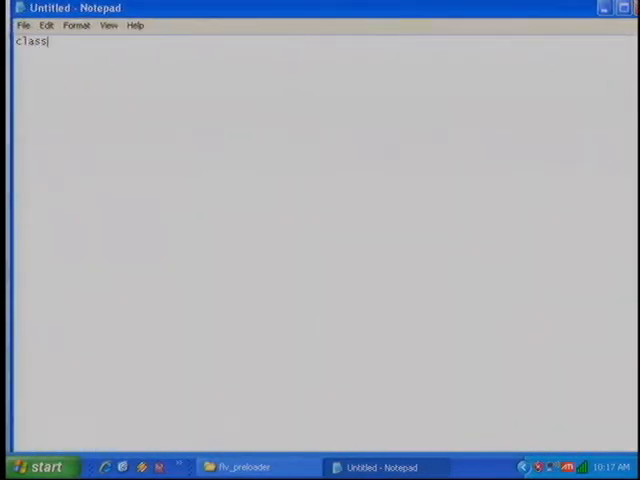
{"action": "type", "text": "Preeloader exten"}
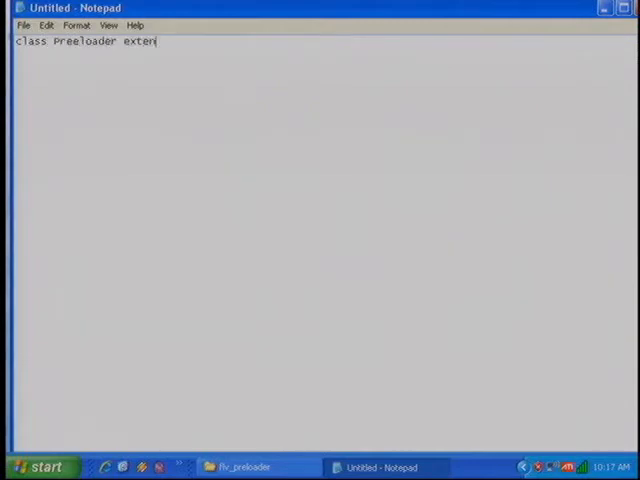
{"action": "type", "text": "ds MovieClip"}
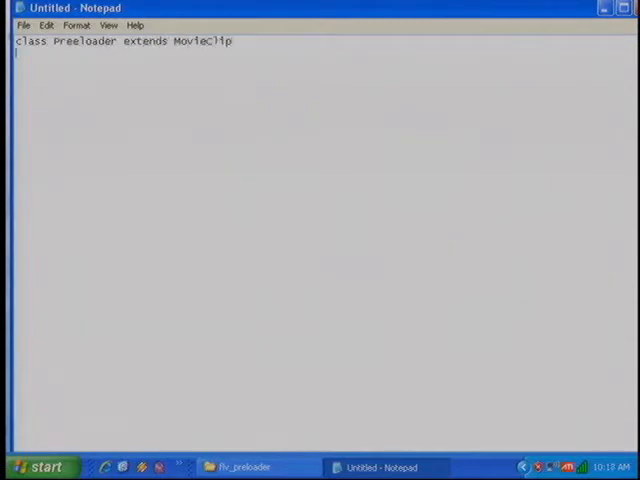
{"action": "type", "text": "{"}
{"action": "type", "text": "}"}
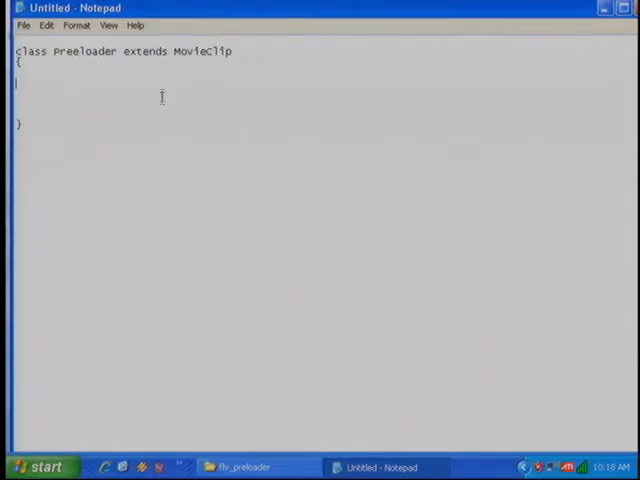
{"action": "type", "text": "static function main"}
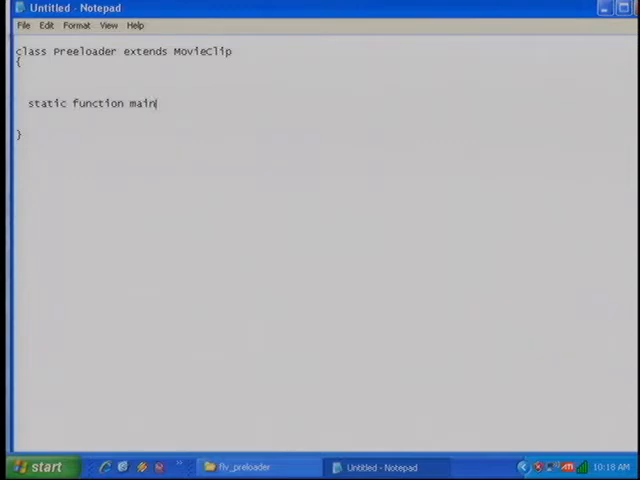
{"action": "type", "text": "() {"}
{"action": "type", "text": "}"}
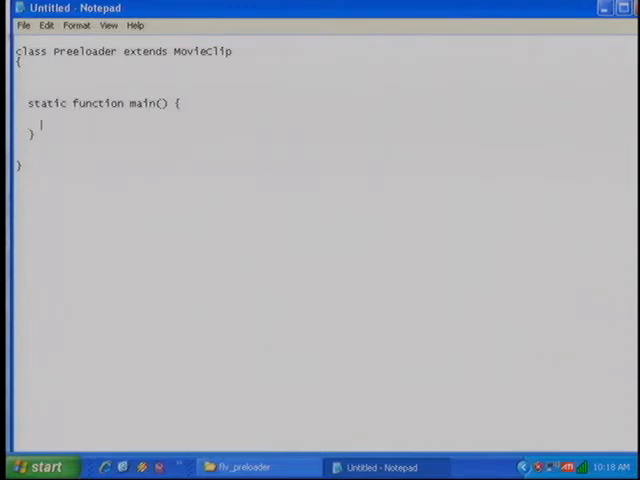
{"action": "type", "text": "application ="}
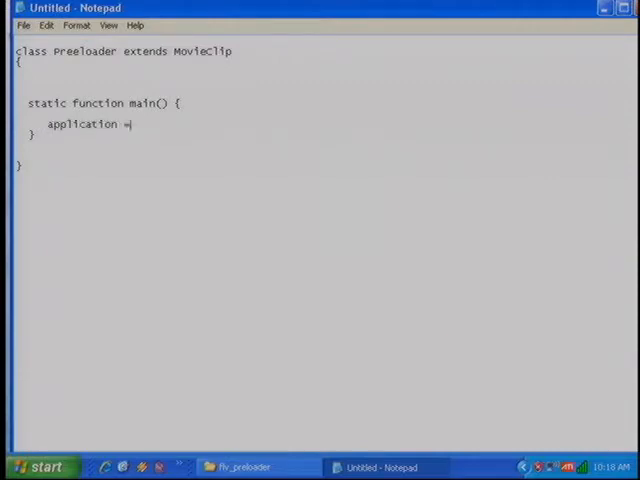
{"action": "type", "text": "new Preeloader"}
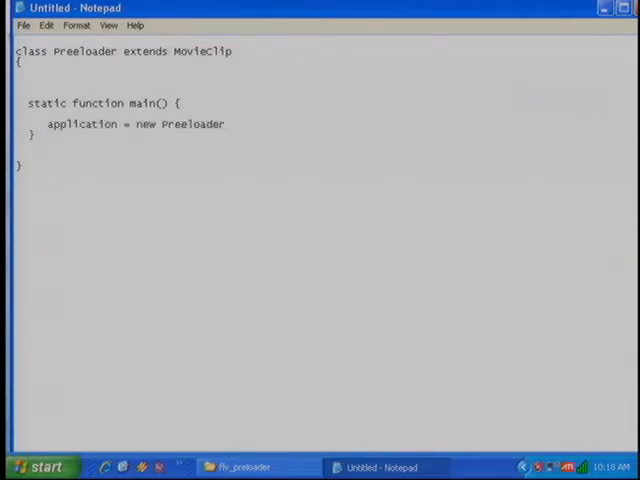
{"action": "type", "text": "( _root );"}
{"action": "type", "text": "// Class datamember"}
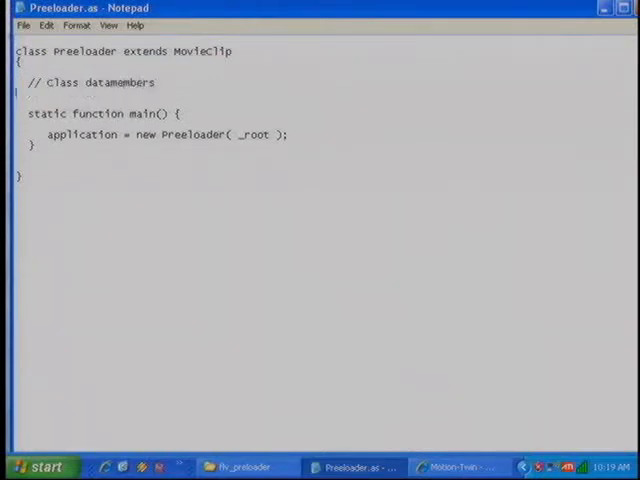
Declare static var application:Preloader and start the Preloader(target) constructor
{"action": "type", "text": "static var app"}
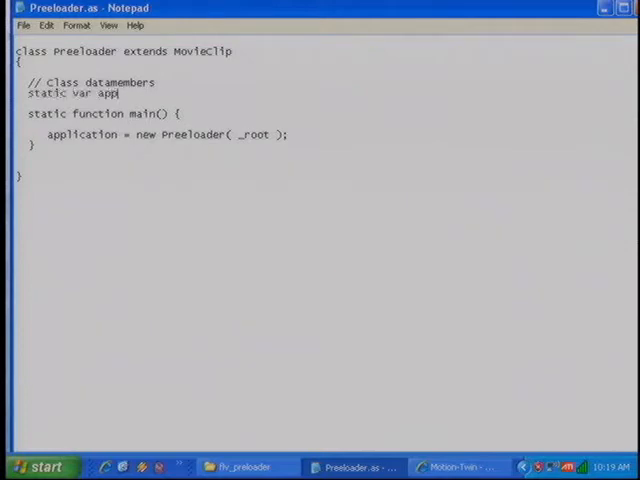
{"action": "type", "text": "ication;"}
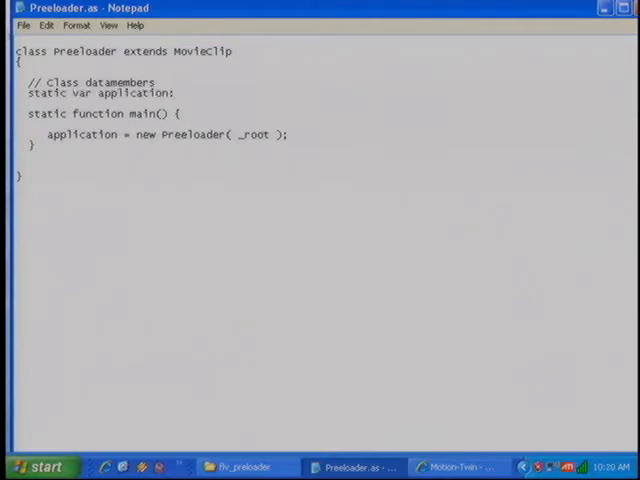
{"action": "type", "text": ":Preloader"}
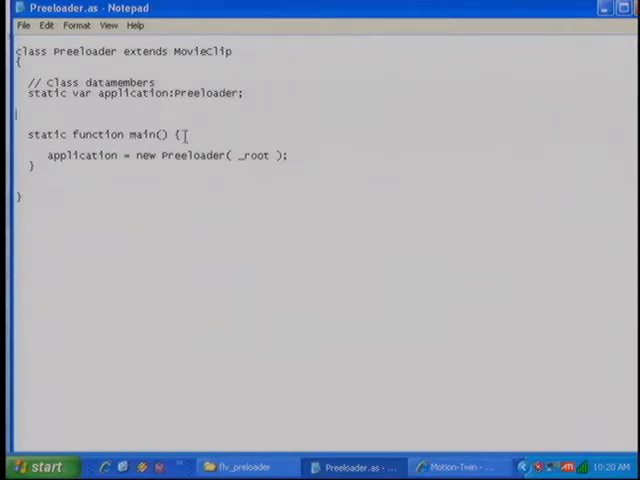
{"action": "type", "text": "function Preeloader"}
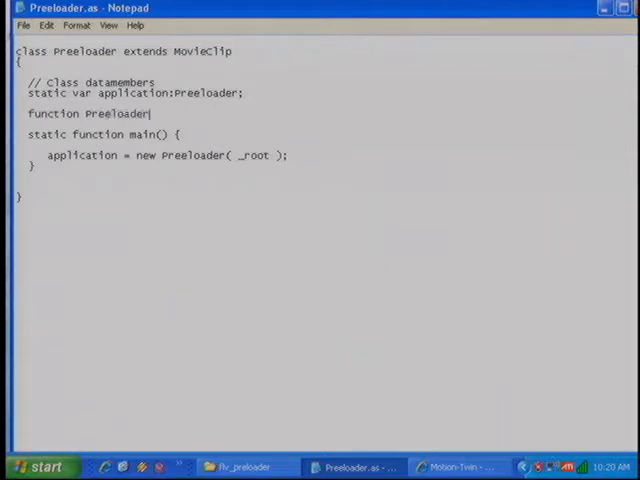
{"action": "type", "text": "( target ) {"}
{"action": "type", "text": "}"}
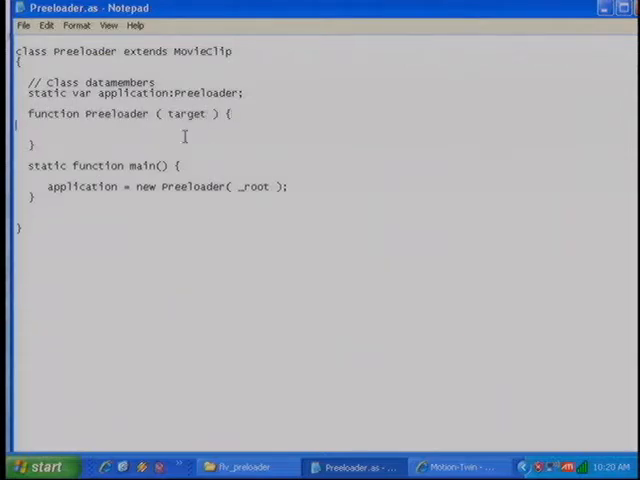
Assimilate the root by setting __proto__, __constructor__ = Preloader and this = target, with an flv-name comment
{"action": "type", "text": "// Assimilating Root"}
{"action": "type", "text": "target."}
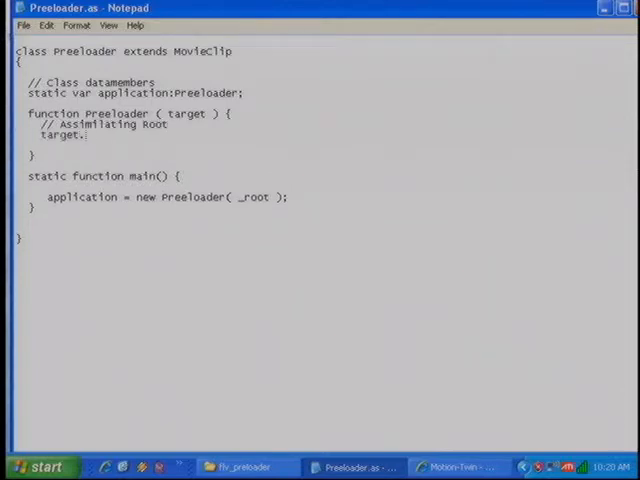
{"action": "type", "text": "__proto__"}
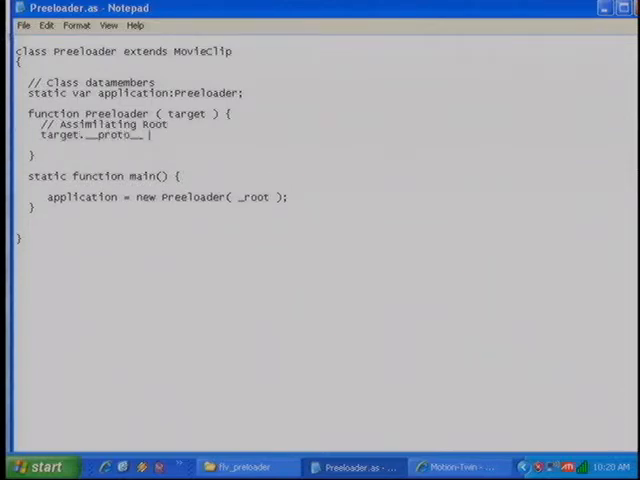
{"action": "type", "text": "= this.__proto__;"}
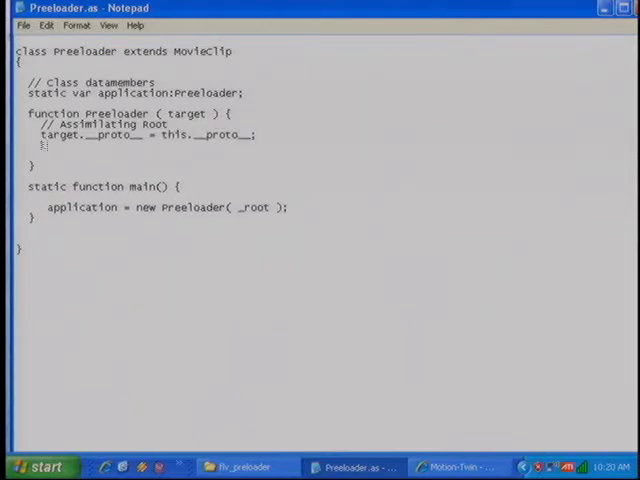
{"action": "type", "text": "target.__constructor"}
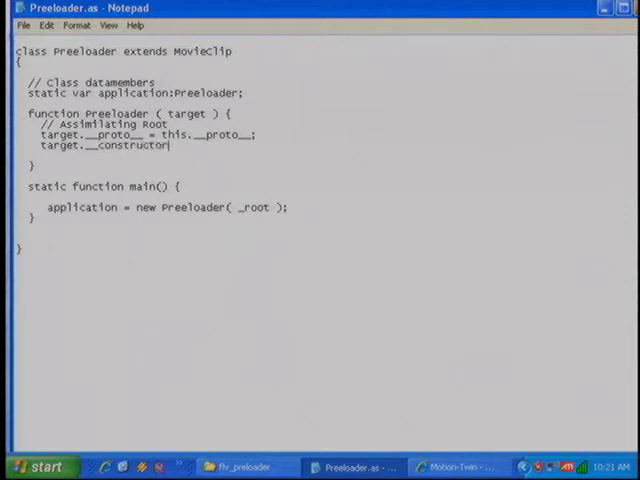
{"action": "type", "text": "= Preloader;"}
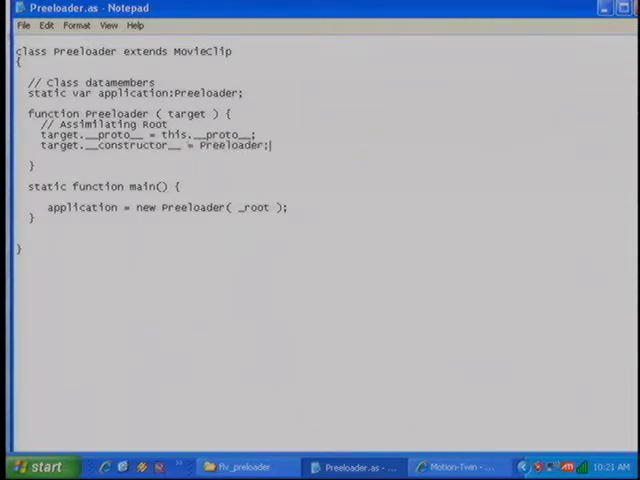
{"action": "type", "text": "this = target;"}
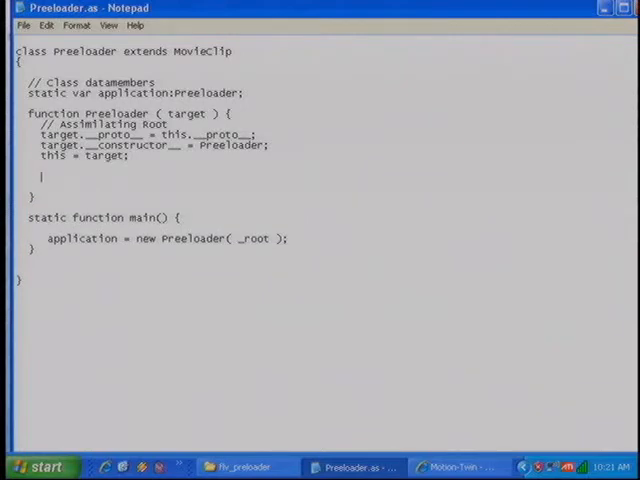
{"action": "type", "text": "// Name of the flv file to be played"}
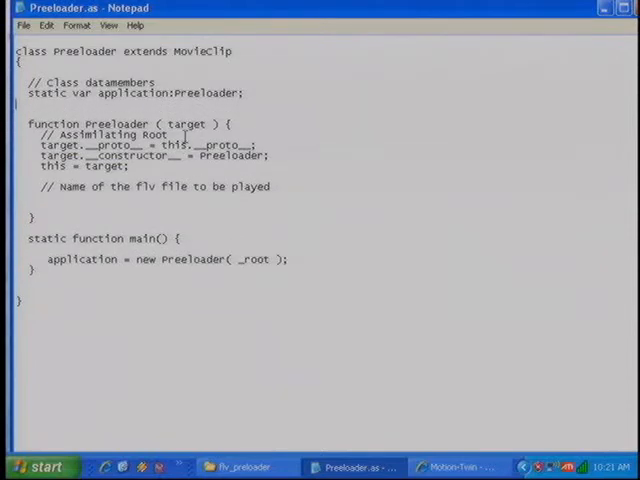
Declare var FLVName:String and assign it "FLVExample.flv" in the constructor
{"action": "type", "text": "var"}
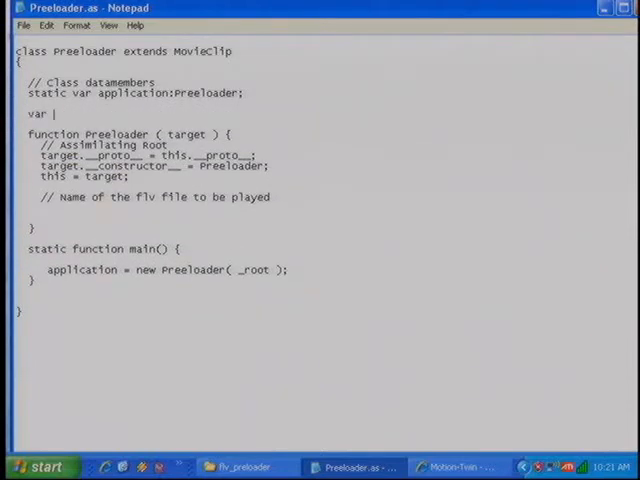
{"action": "type", "text": "FLVName:String;"}
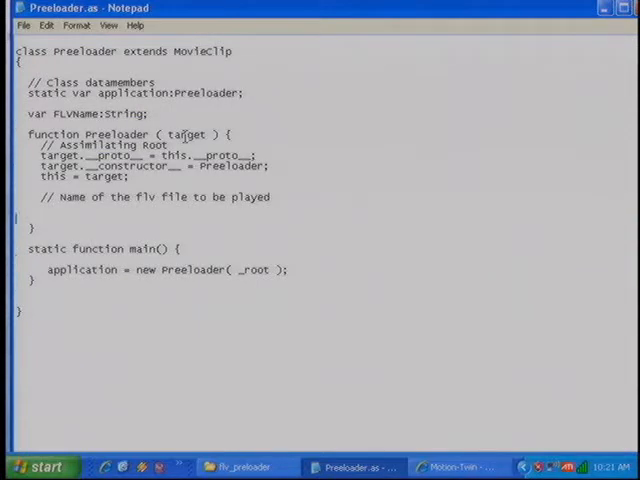
{"action": "type", "text": "FLVName = \""}
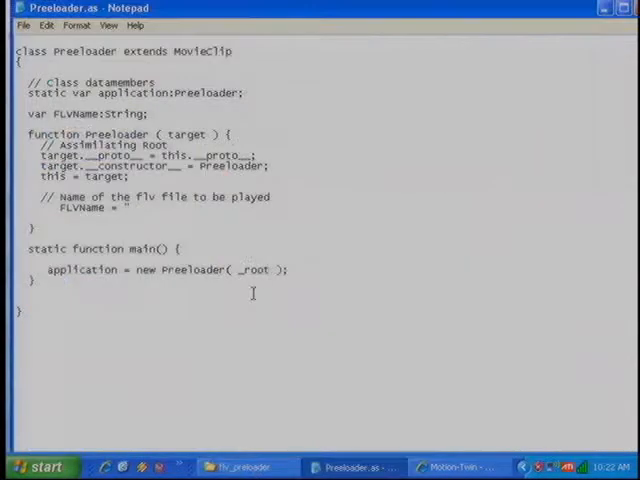
{"action": "type", "text": "FLVExample.flv"}
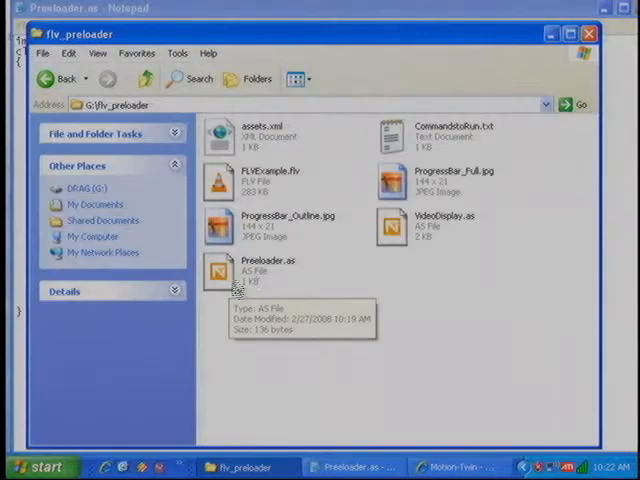
Check the VideoDisplay class file, add import VideoDisplay, and open assets.xml from Explorer
{"action": "left_click", "coordinate": [430, 225]}
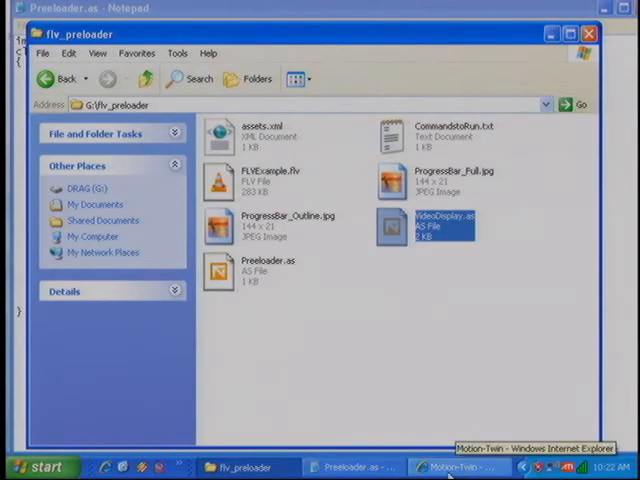
{"action": "left_click", "coordinate": [353, 467]}
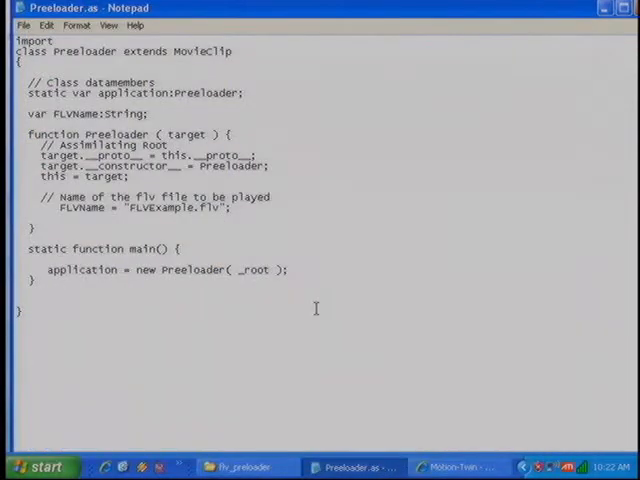
{"action": "type", "text": "videoDisplay;"}
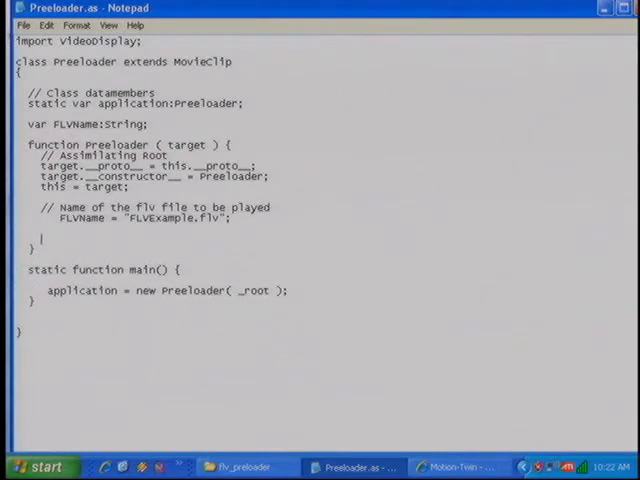
{"action": "right_click", "coordinate": [243, 130]}
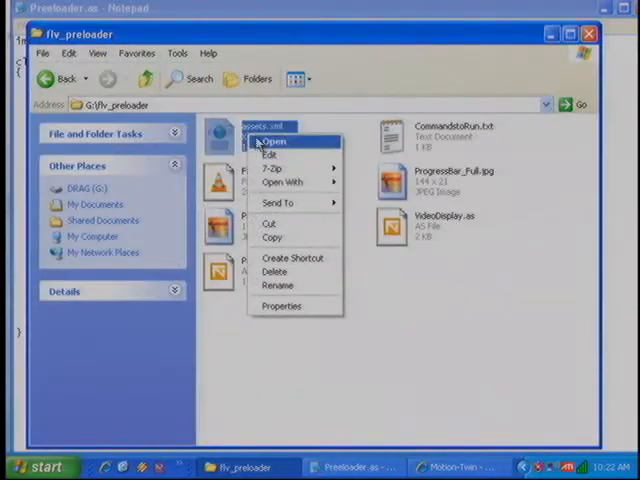
{"action": "left_click", "coordinate": [277, 140]}
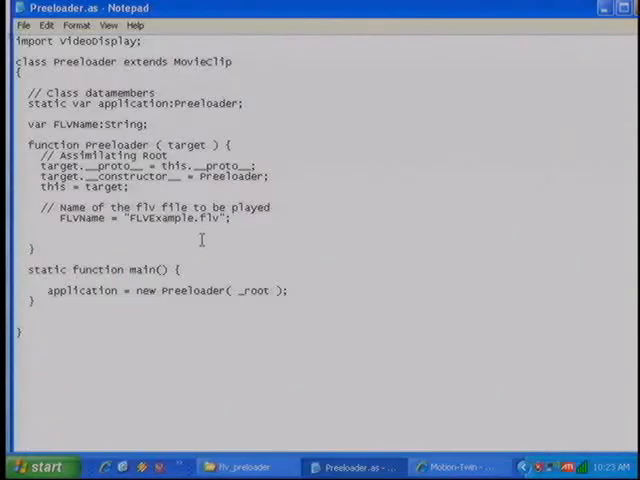
Create the "display" VideoDisplay on layer 0 at location 0,0 sized to Stage.width and Stage.height
{"action": "type", "text": "var display;"}
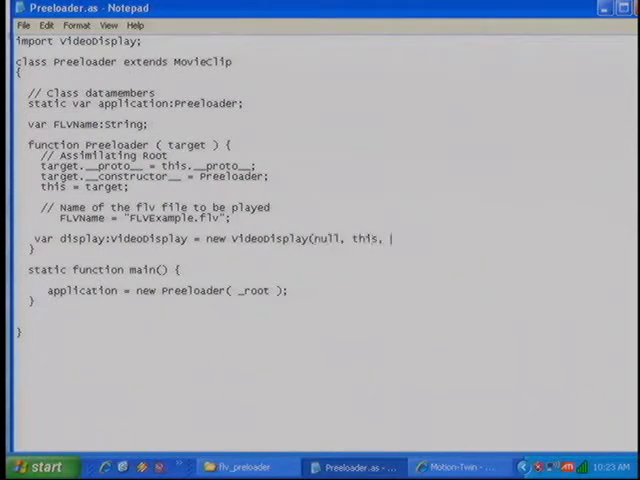
{"action": "type", "text": "\"display\", 0);"}
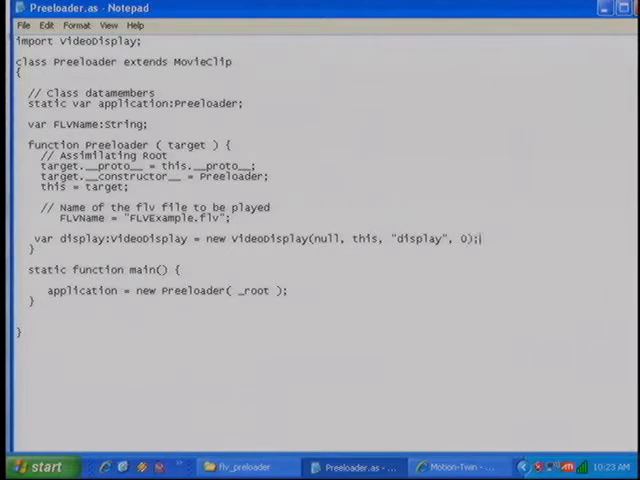
{"action": "type", "text": "display.s"}
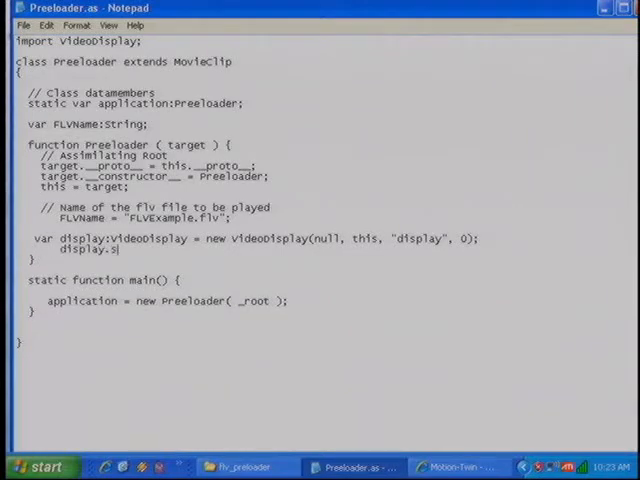
{"action": "type", "text": "etLocation(0,0)"}
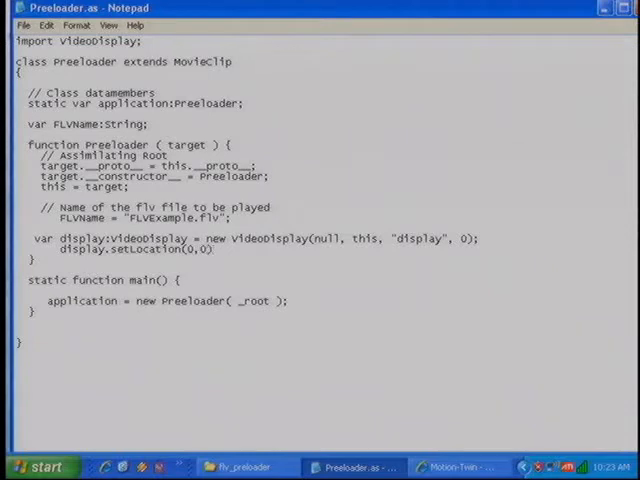
{"action": "type", "text": "display.set"}
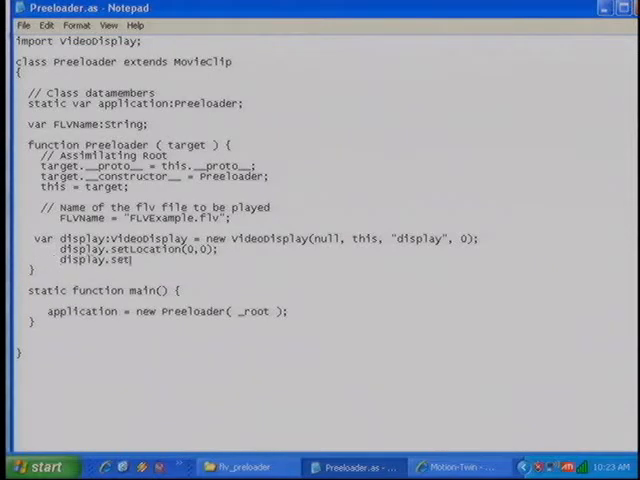
{"action": "type", "text": "ize(Stage.width"}
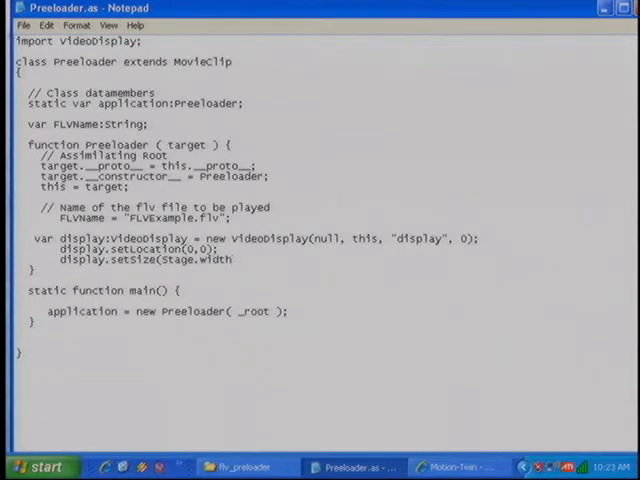
{"action": "type", "text": ", Stage.height);"}
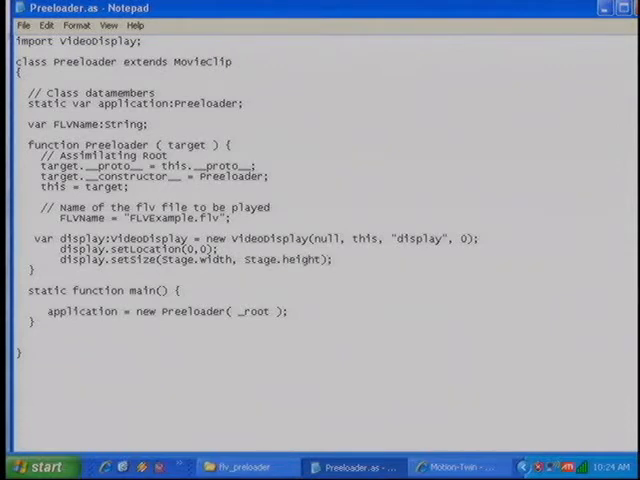
Play FLVName on the display and immediately call display.stream.pause(true), with a pause comment
{"action": "type", "text": "// Pause the s"}
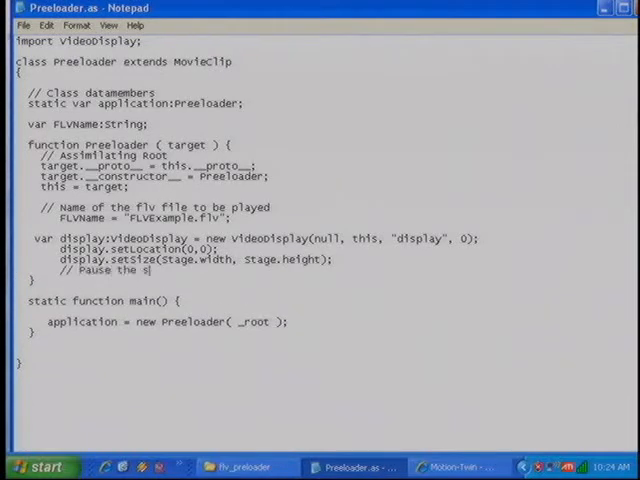
{"action": "type", "text": "tream immediately"}
{"action": "type", "text": "if(FLVName != \"\") {"}
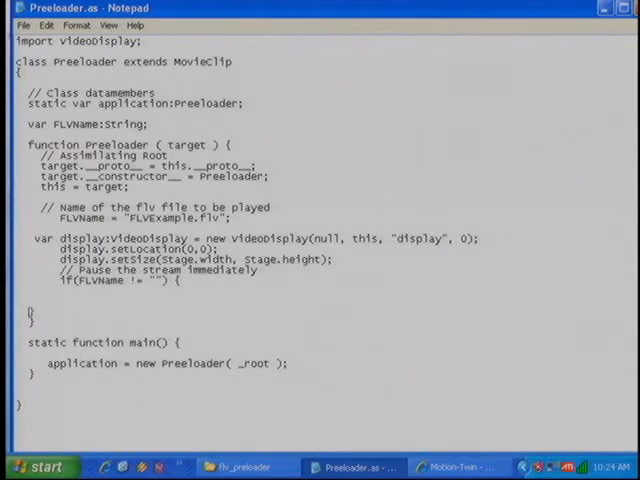
{"action": "type", "text": "display.play(FLVName, 0);"}
{"action": "type", "text": "}"}
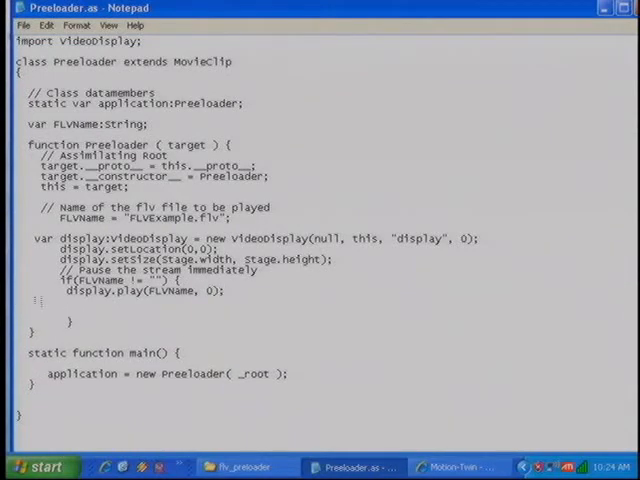
{"action": "type", "text": "display.stream.pause"}
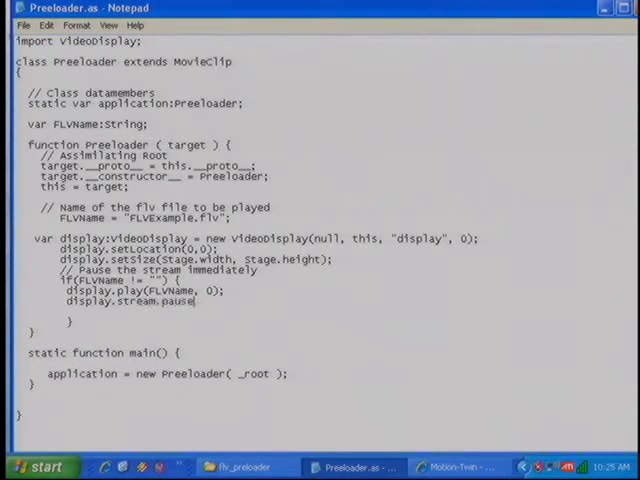
{"action": "type", "text": "true);"}
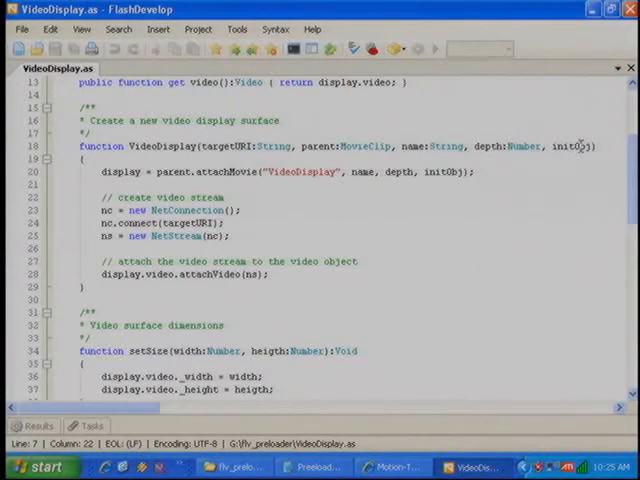
Scroll through VideoDisplay.as in FlashDevelop to inspect setSize, setLocation, play and pause
{"action": "scroll", "scroll_direction": "down", "scroll_amount": 3}
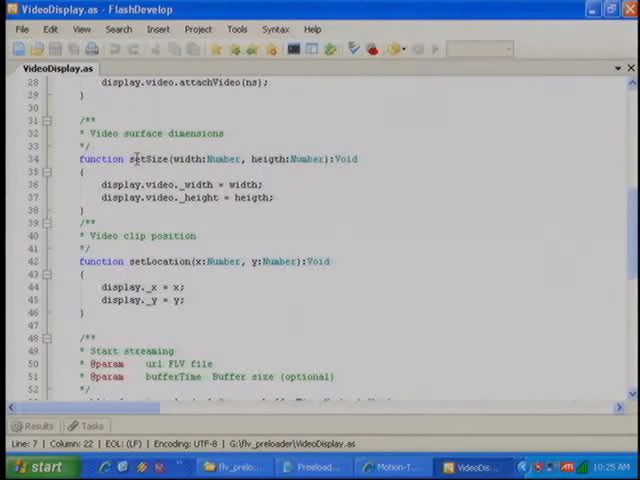
{"action": "scroll", "scroll_direction": "down", "scroll_amount": 3}
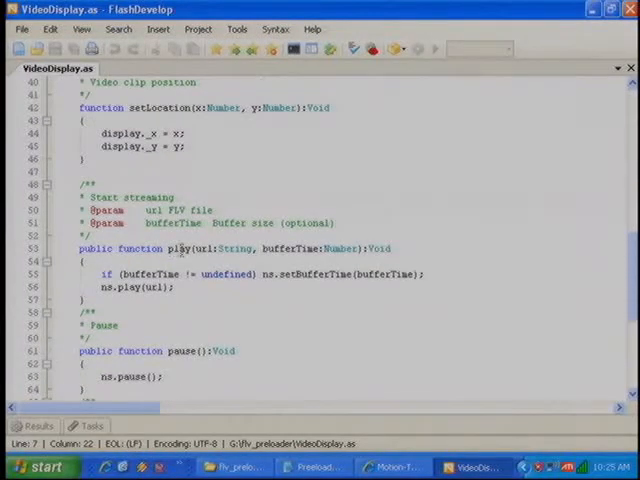
{"action": "left_click", "coordinate": [314, 467]}
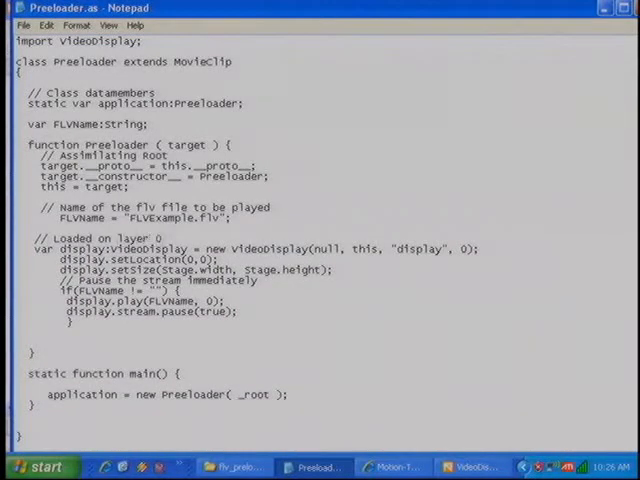
Comment the layer 1 empty bar, declare Prog_Outline:Object, and begin this.attachMovie("Progress_Outline"
{"action": "type", "text": "// u"}
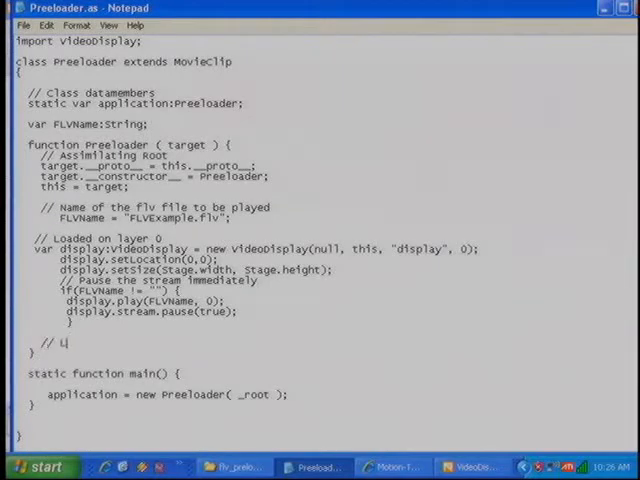
{"action": "type", "text": "Load emptry progress bar on 1"}
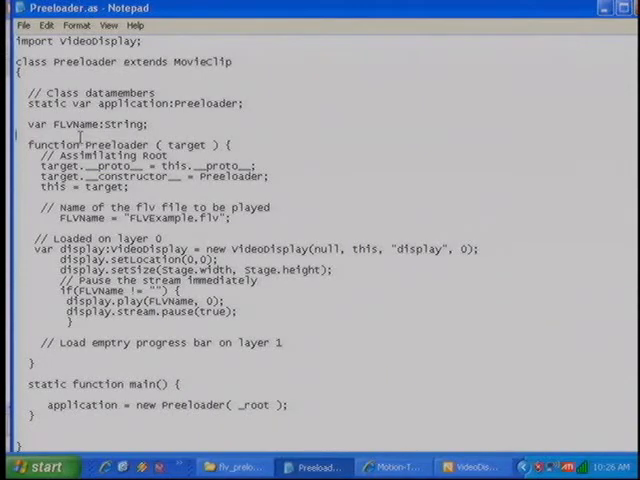
{"action": "type", "text": "var"}
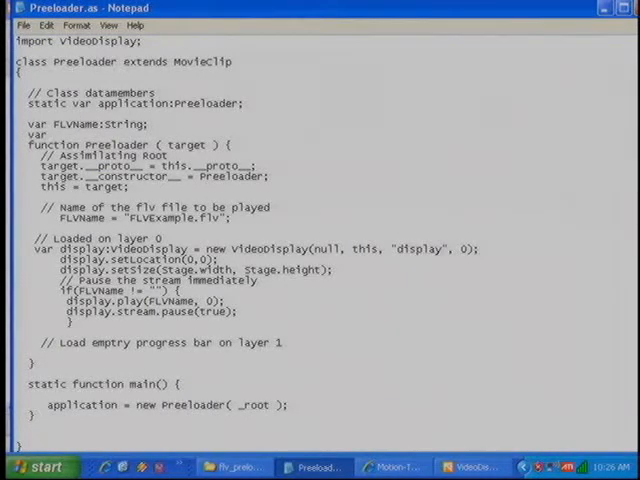
{"action": "type", "text": "var Prog_Outline:Object;"}
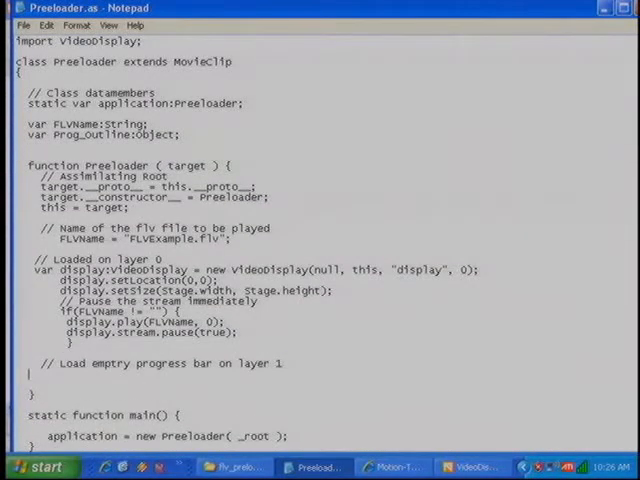
{"action": "type", "text": "Prog"}
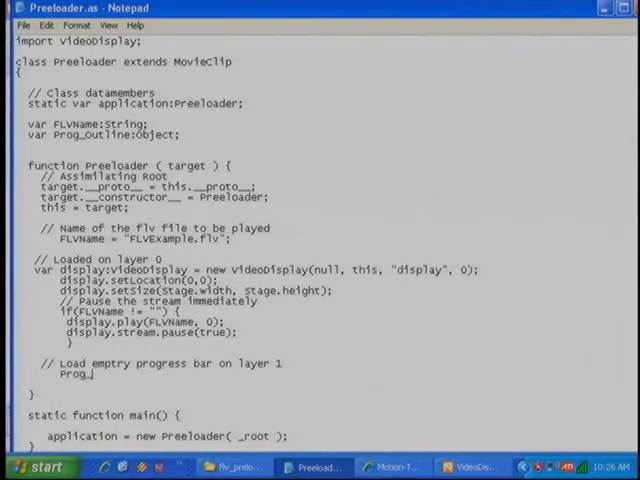
{"action": "type", "text": "_outline."}
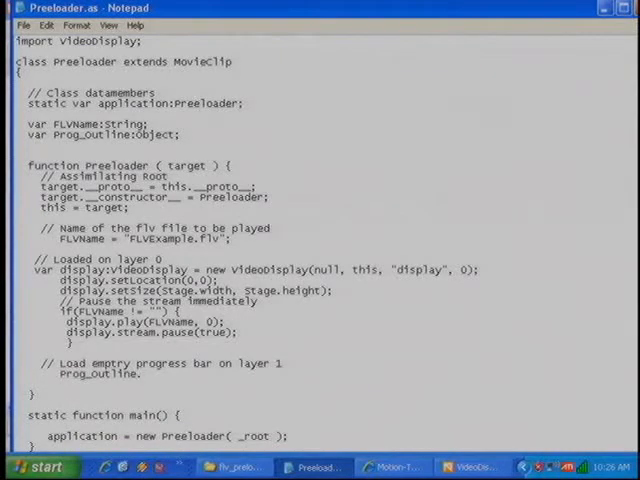
{"action": "type", "text": "= this.attachMovie(\""}
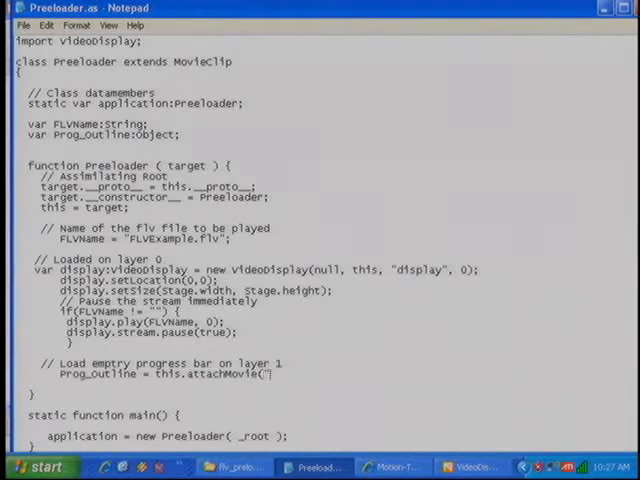
{"action": "type", "text": "Progress_Outline\""}
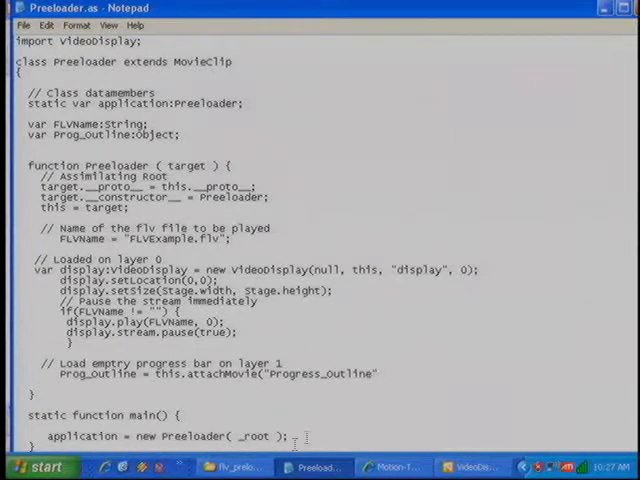
Open assets.xml with Notepad to check the progress bar clip ids
{"action": "right_click", "coordinate": [265, 135]}
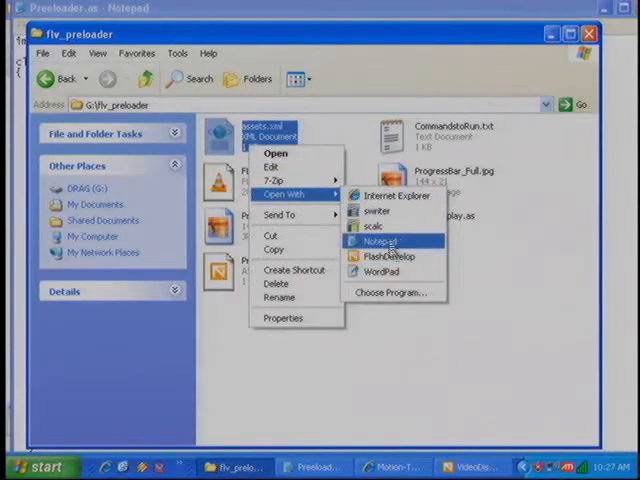
{"action": "left_click", "coordinate": [381, 241]}
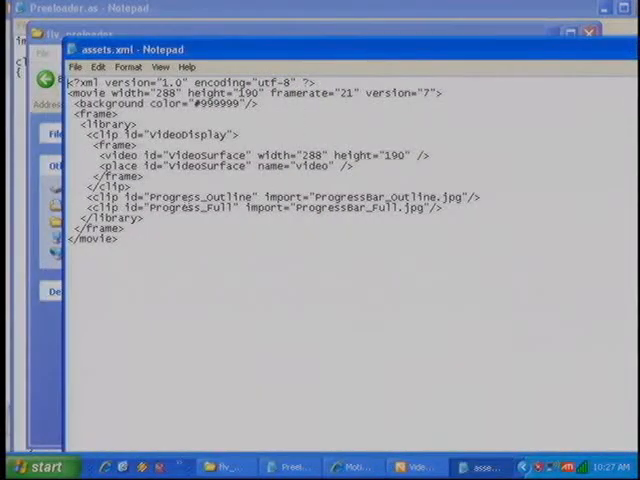
{"action": "double_click", "coordinate": [205, 196]}
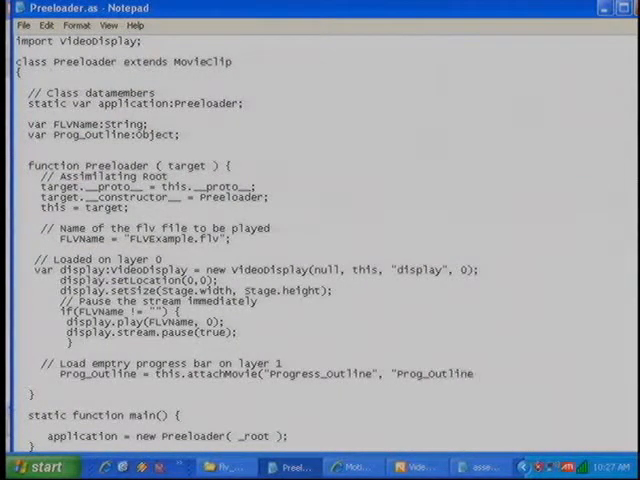
Set Prog_outline._x and ._y to half the Stage size minus half the outline's width and height
{"action": "type", "text": ", 1"}
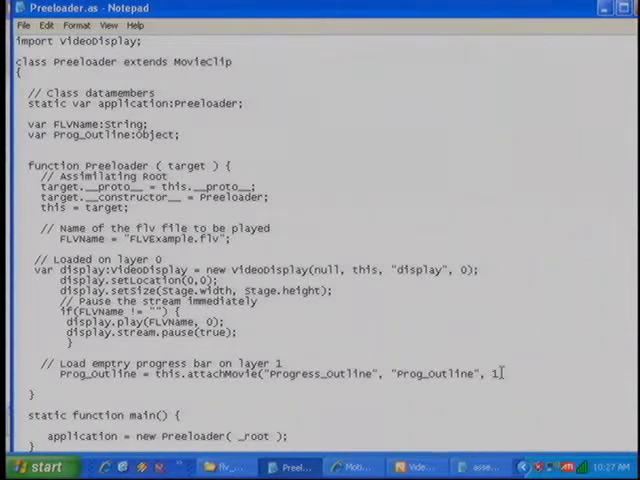
{"action": "type", "text": "Prog_Outline);"}
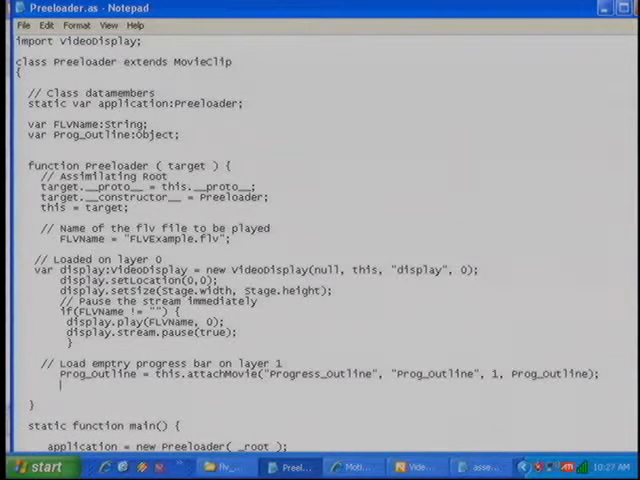
{"action": "type", "text": "Prog_outline._x"}
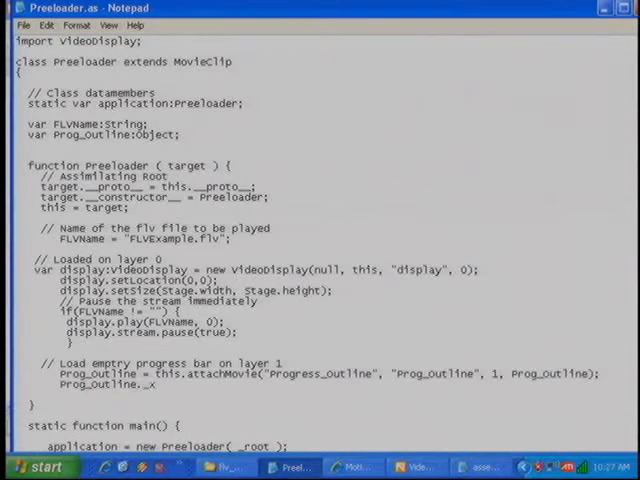
{"action": "type", "text": "= (Stage.width / 2) -"}
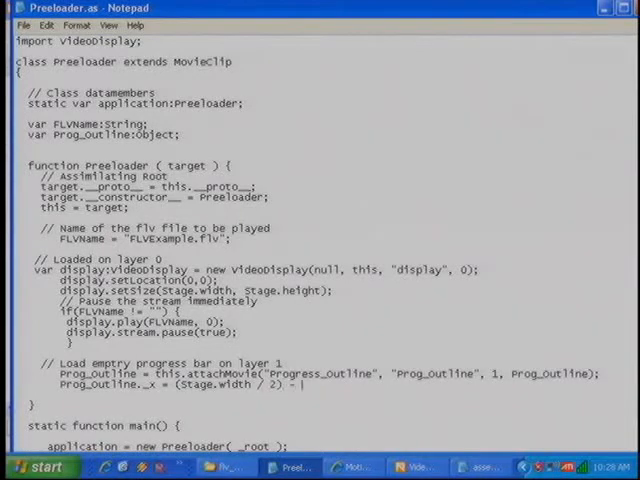
{"action": "type", "text": "(Prog_outline."}
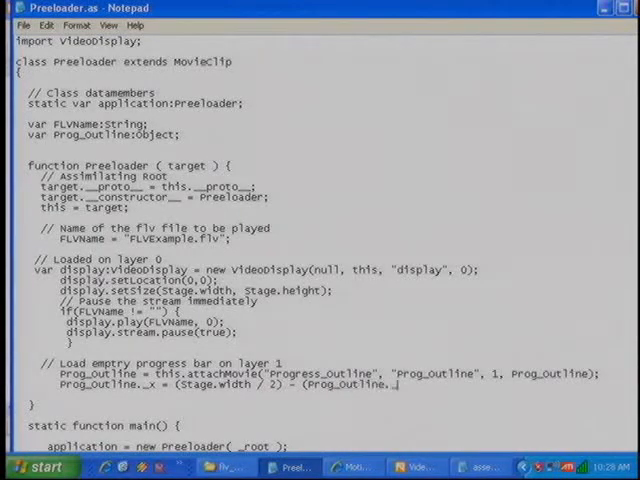
{"action": "type", "text": "_width/2)"}
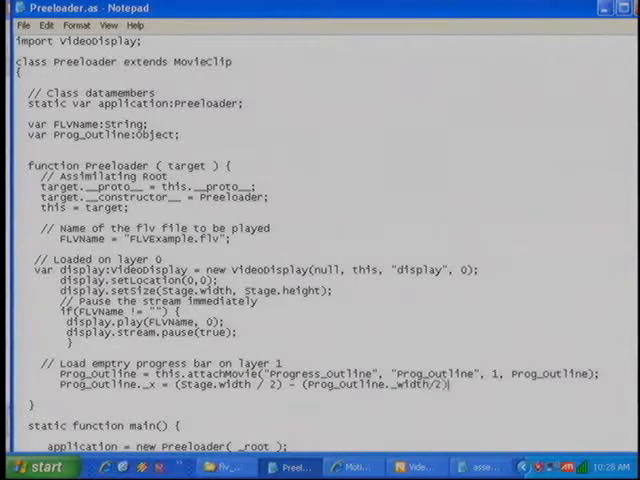
{"action": "type", "text": "Prog_out"}
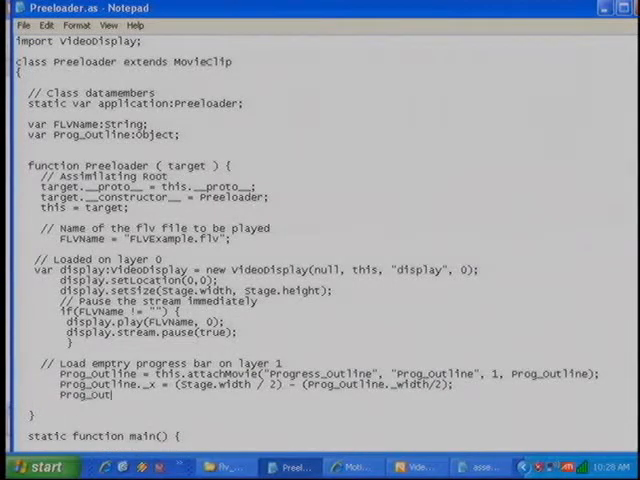
{"action": "type", "text": "line._y = (Stage.height / 2) - (Prog_Outline"}
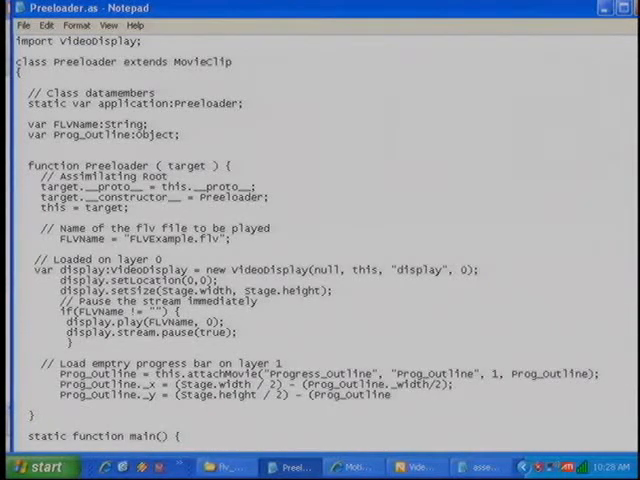
{"action": "type", "text": "._height/2);"}
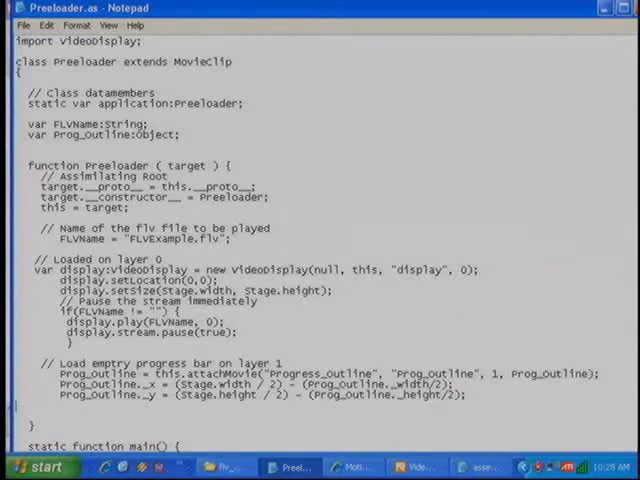
{"action": "type", "text": "// Loa"}
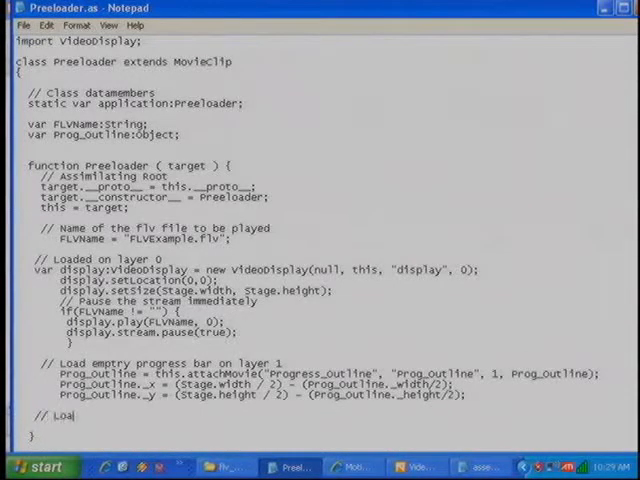
Comment the full percentage bar, declare Prog_Full, and attach "Progress_Full" as Prog_Full on layer 2
{"action": "type", "text": "the percentage full bar and"}
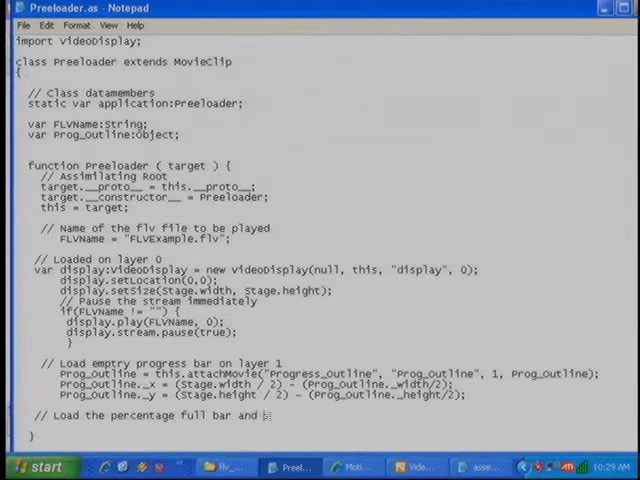
{"action": "type", "text": "set it to no width (so you cant see it) ON LAYER 2!"}
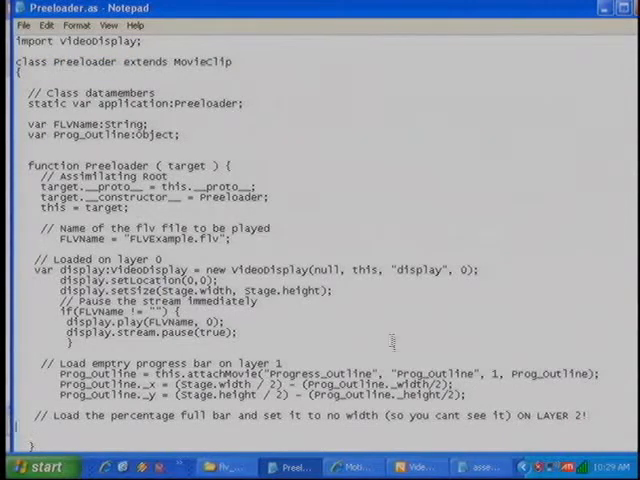
{"action": "type", "text": "var Prog_Full:Object;"}
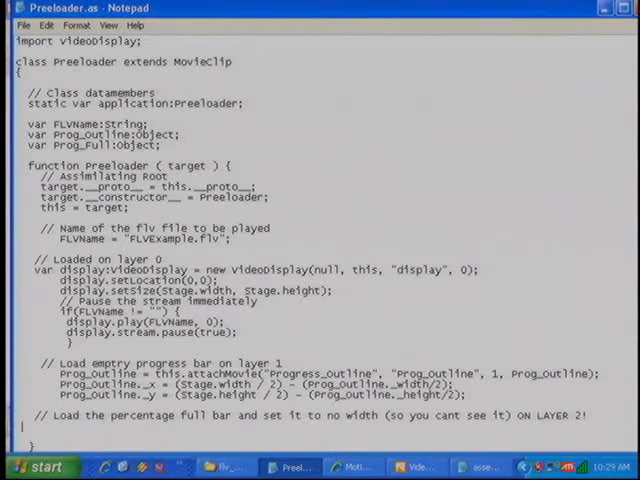
{"action": "type", "text": "Prog_Full = this.attachMovie(\"Progress_Full\", \"Prog_Full\", 2"}
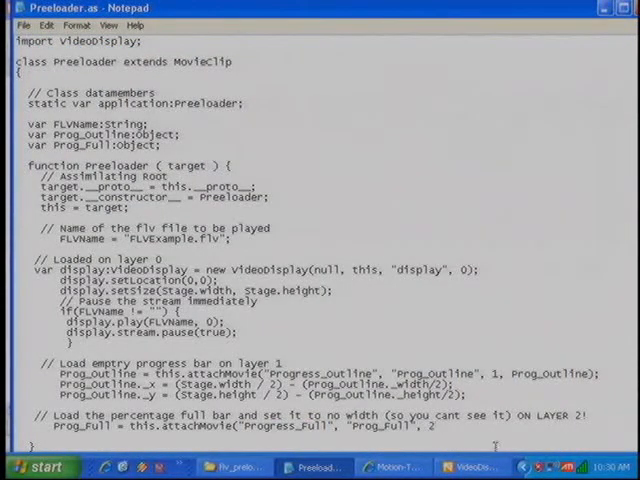
{"action": "type", "text": ", Prog_Full);"}
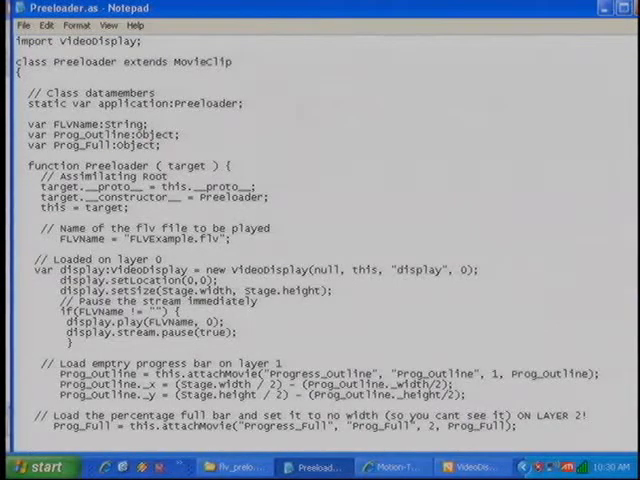
{"action": "type", "text": "Prog_Full._x = (Stage.width / 2) - (Prog_Full._width/2);"}
{"action": "type", "text": "Prog_Full._y = (Stage.height / 2) - (Prog_Full._height/2);"}
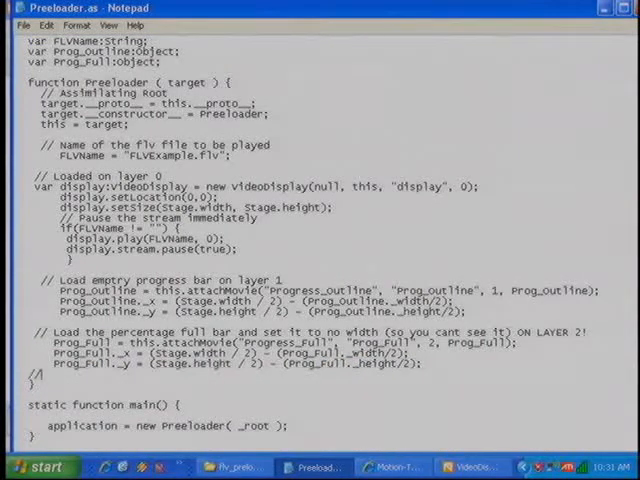
Set Prog_Full._xscale to 0 and add a comment for the percentage text box
{"action": "type", "text": "// Make it a width of nothing"}
{"action": "type", "text": "Prog_Full._xscale"}
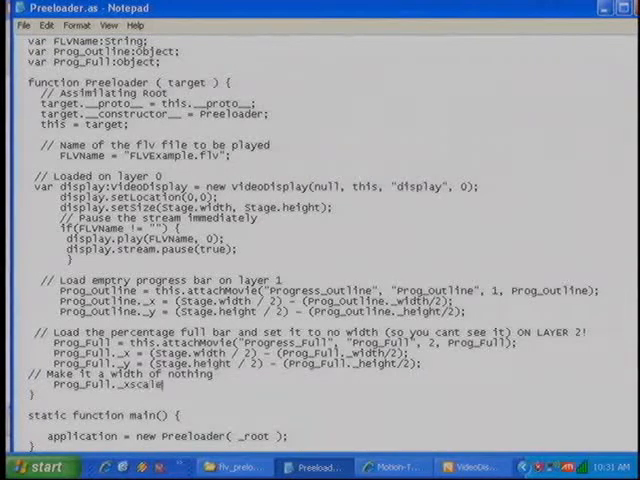
{"action": "type", "text": "= 0;"}
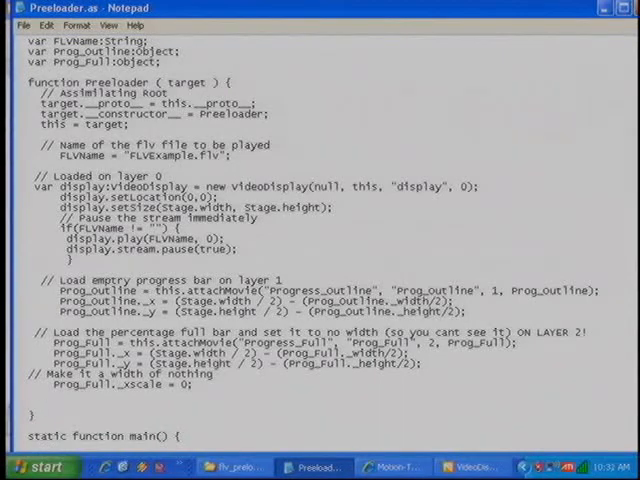
{"action": "type", "text": "// Create a text box for the percentage loaded on LAYER 3"}
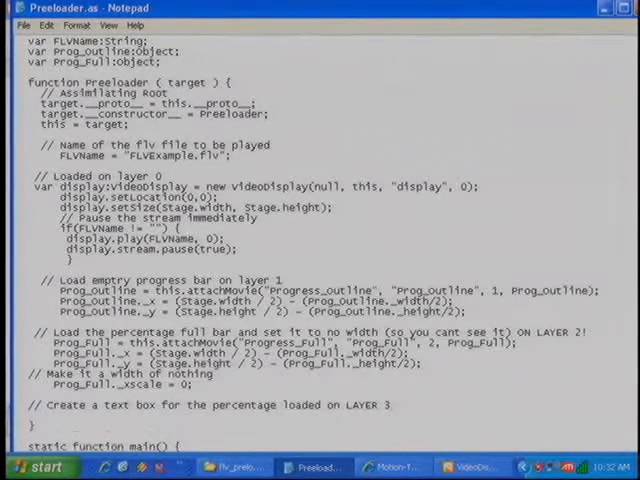
Declare LoadTextFormat as a new bold Arial 10 TextFormat in colour 0xFFFAF0
{"action": "type", "text": "var"}
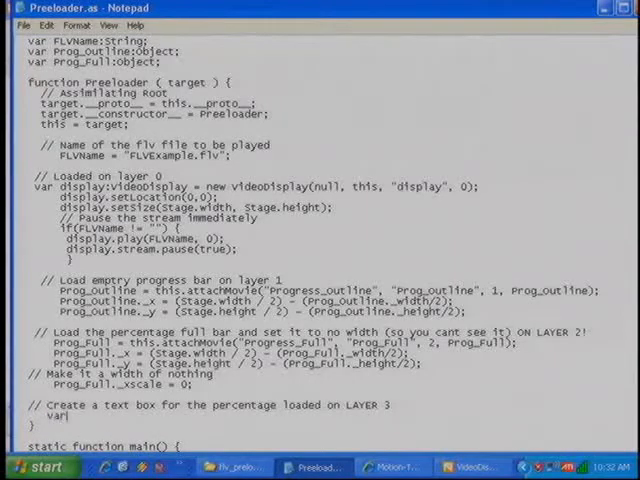
{"action": "type", "text": "LoadTextFormat = new TextFormat"}
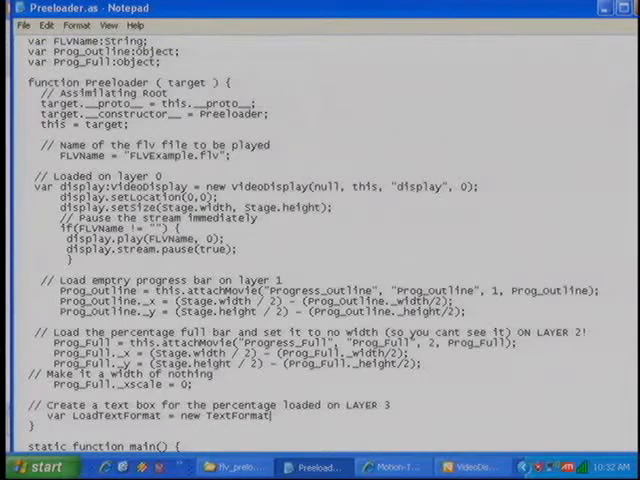
{"action": "type", "text": "(\"Arial\", 10, 0xFFF"}
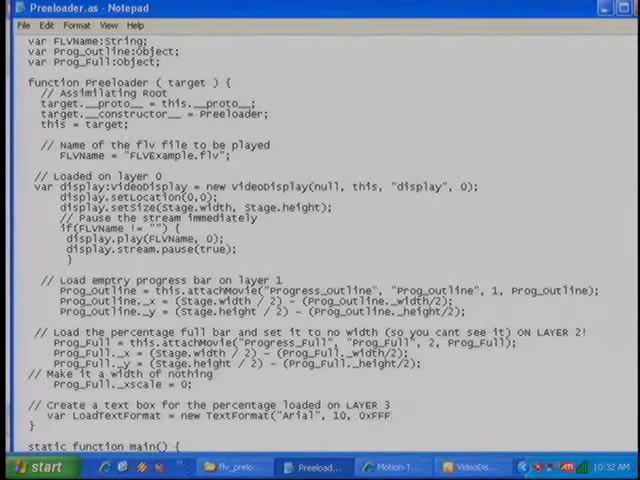
{"action": "type", "text": "AF0,true);"}
{"action": "type", "text": "createTextField(\"LoadPercentage\", 3,"}
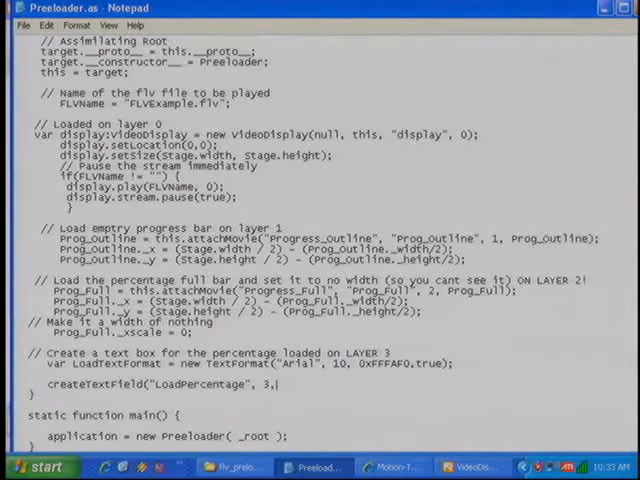
Create the LoadPercentage text field on layer 3, apply the format, and set its text to 0%
{"action": "type", "text": "Prog_outline._x, (Prog_outline._y + Prog_outline._height),"}
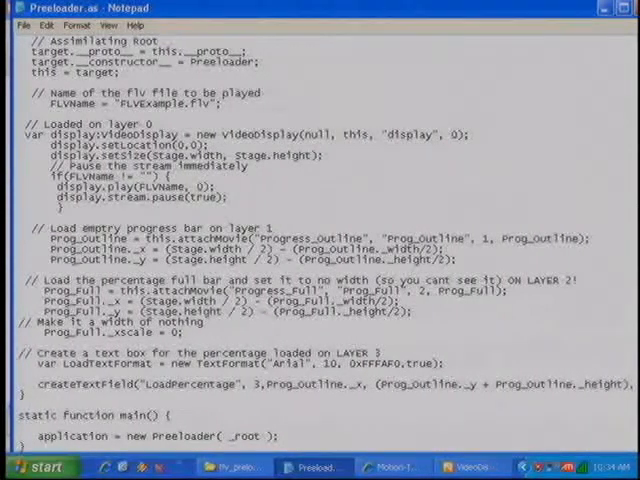
{"action": "scroll", "scroll_direction": "right", "scroll_amount": 3}
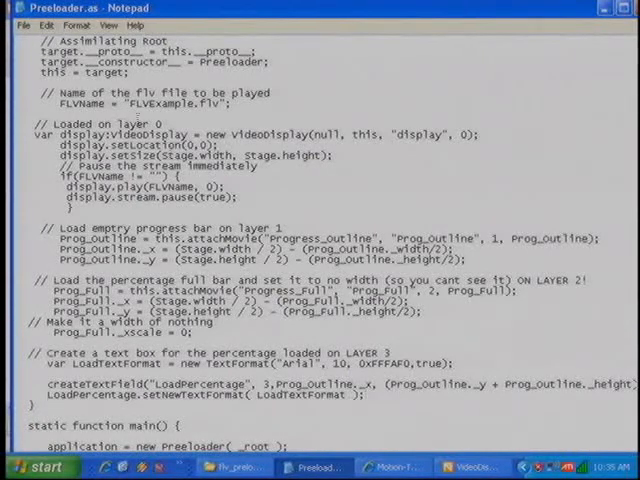
{"action": "type", "text": "LoadPercentage.text = 0 + \"%\";"}
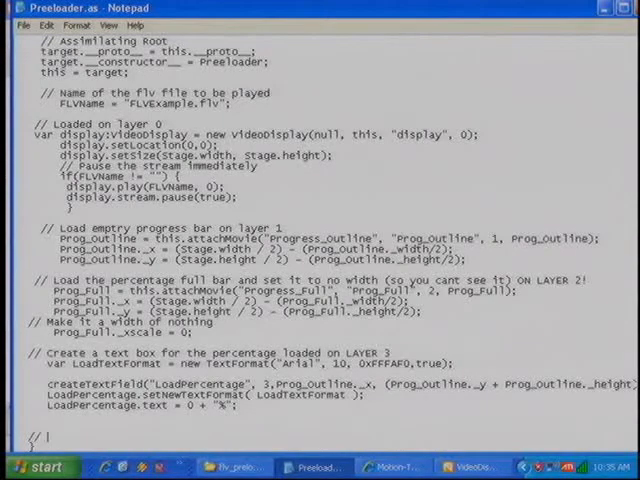
Set interval_ID to call CheckLoadedPercentage every 500 ms with display.stream, and begin its public function
{"action": "type", "text": "// Set the interval to check how loaded"}
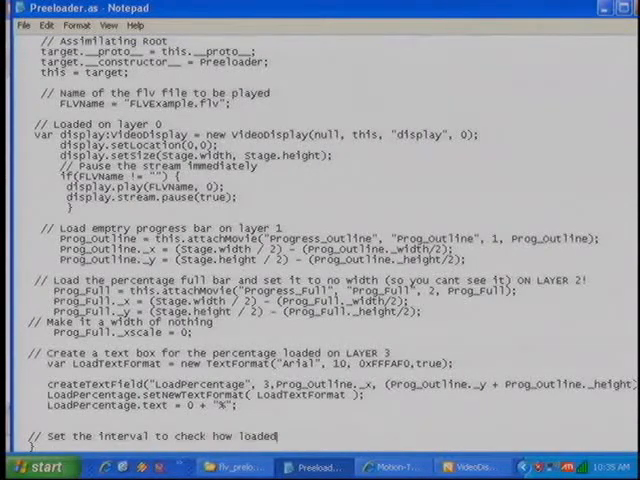
{"action": "scroll", "scroll_direction": "down", "scroll_amount": 3}
{"action": "type", "text": "var interval_ID:Nu"}
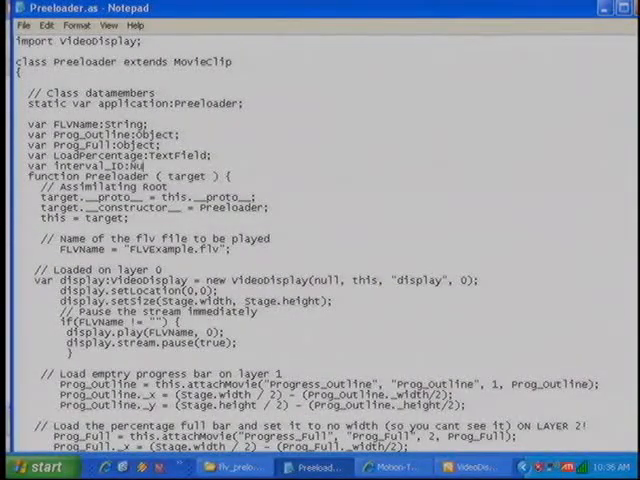
{"action": "scroll", "scroll_direction": "down", "scroll_amount": 3}
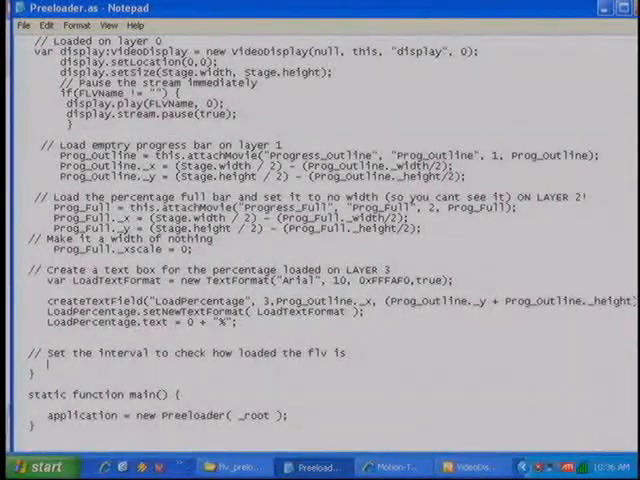
{"action": "type", "text": "interval"}
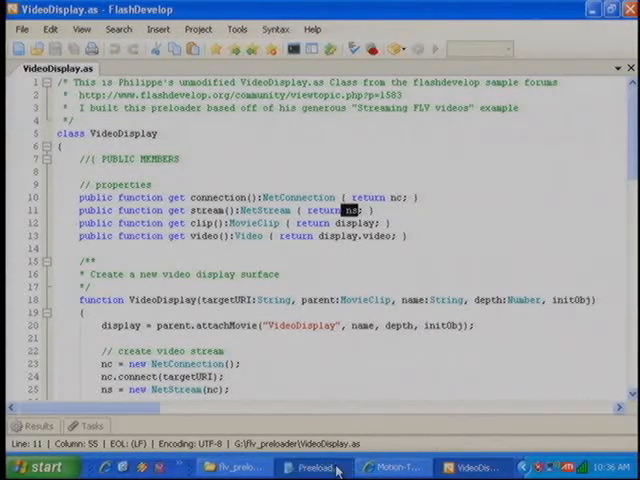
{"action": "left_click", "coordinate": [311, 466]}
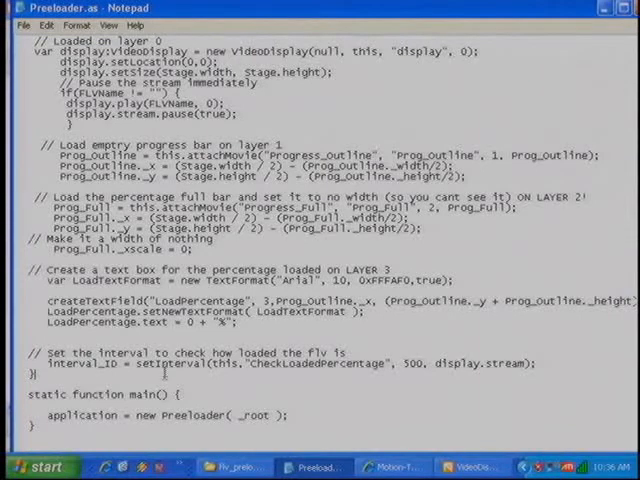
{"action": "type", "text": "public function CheckLoadedPercentage(TheStream:"}
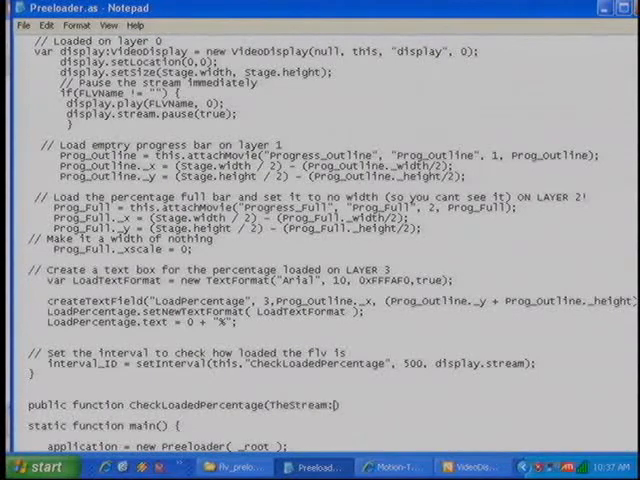
Finish the CheckLoadedPercentage NetStream header and set VideoSize to 289354
{"action": "type", "text": "NetStream) {"}
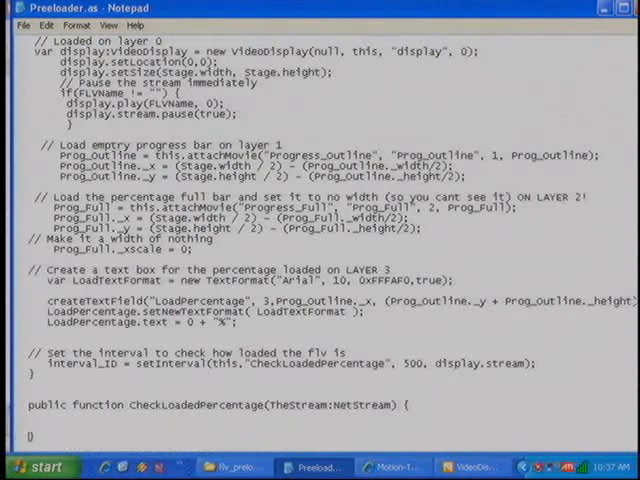
{"action": "type", "text": "// Called every 500ms"}
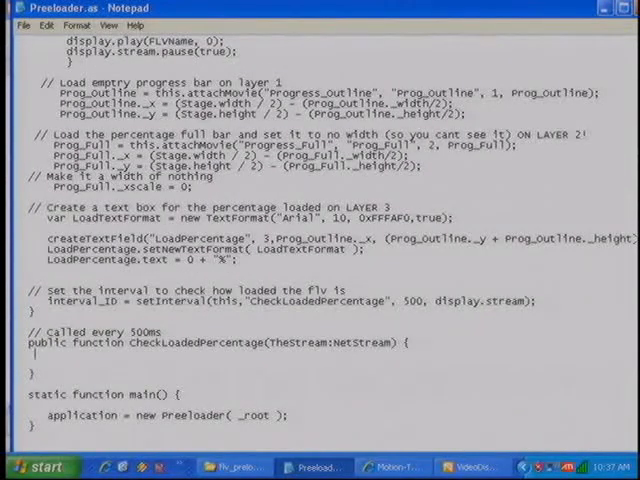
{"action": "type", "text": "var VideoSize = 2"}
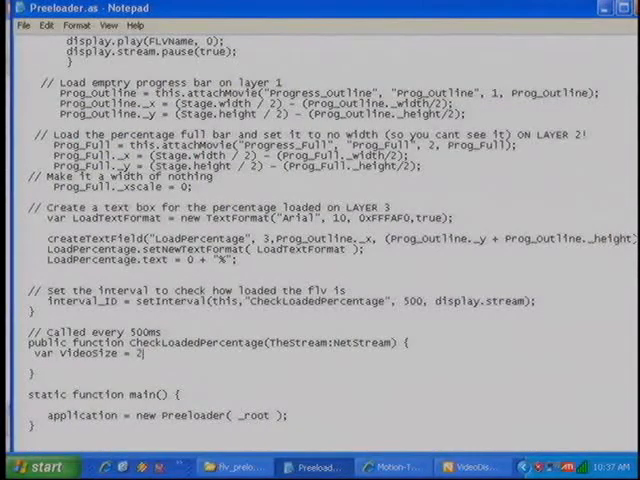
{"action": "type", "text": "89354;"}
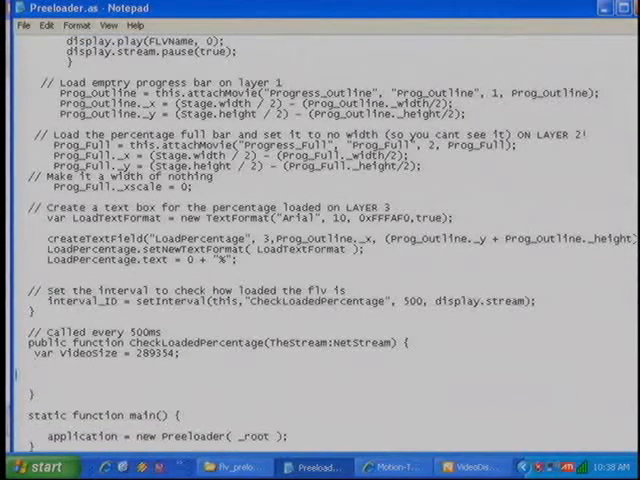
Compute the rounded pctLoaded and open an if (pctLoaded >= 100) block
{"action": "type", "text": "var pctLoaded:Number = Math.round(TheStream.bytesLoaded / VideoSize * 100);"}
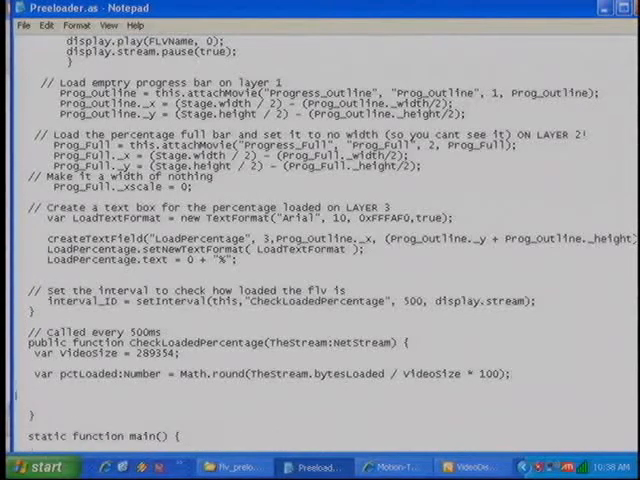
{"action": "type", "text": "if (pctLoaded >= 100) {"}
{"action": "type", "text": "}"}
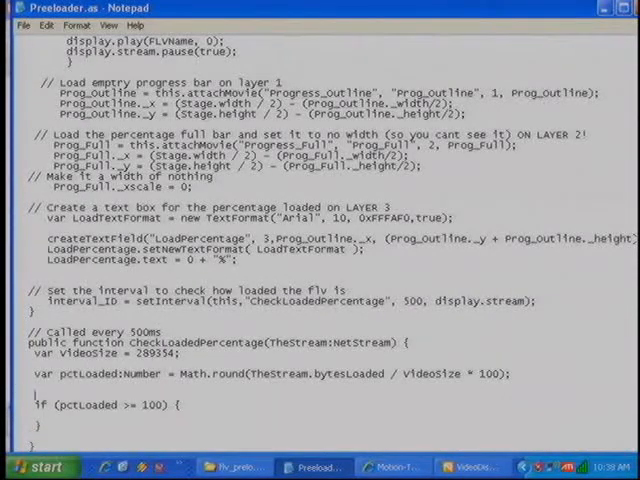
{"action": "type", "text": "// Update the percent"}
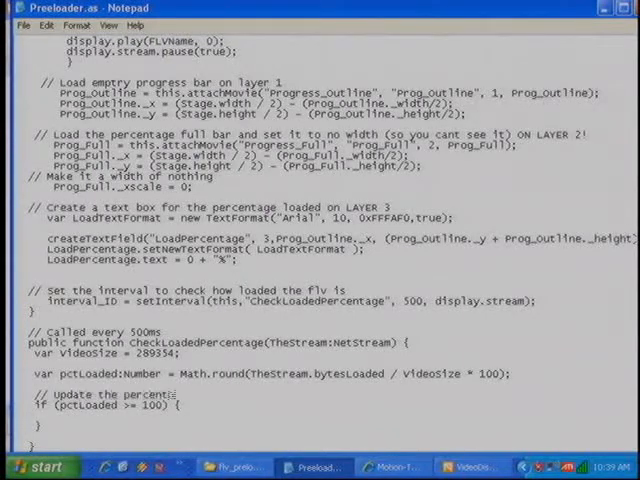
Set LoadPercentage.text to pctLoaded + "%" and Prog_Full._xscale to pctLoaded
{"action": "type", "text": "LoadPa"}
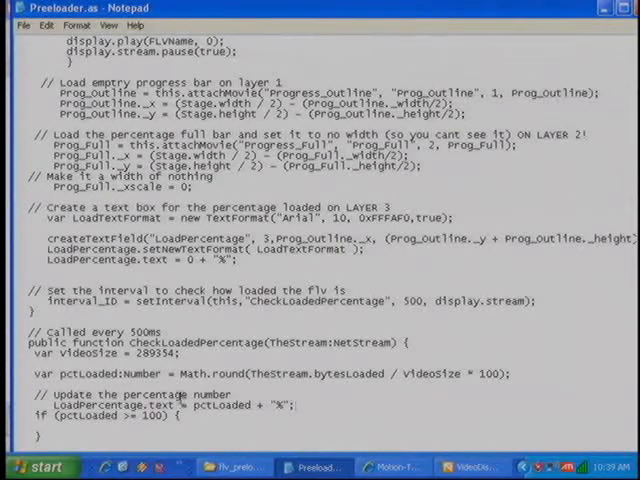
{"action": "scroll", "scroll_direction": "down", "scroll_amount": 3}
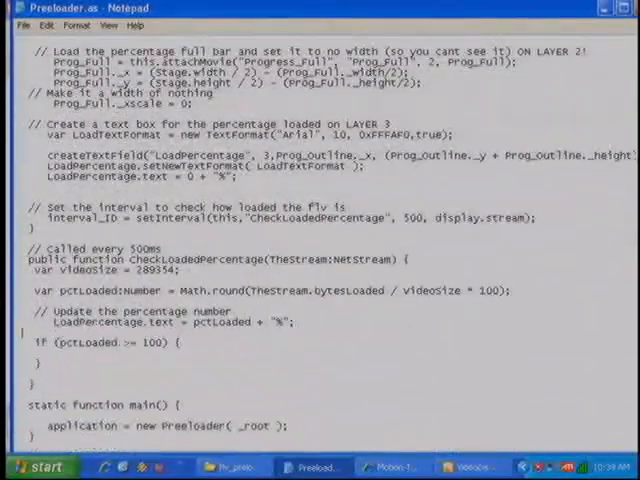
{"action": "type", "text": "// update the width of the progress bar"}
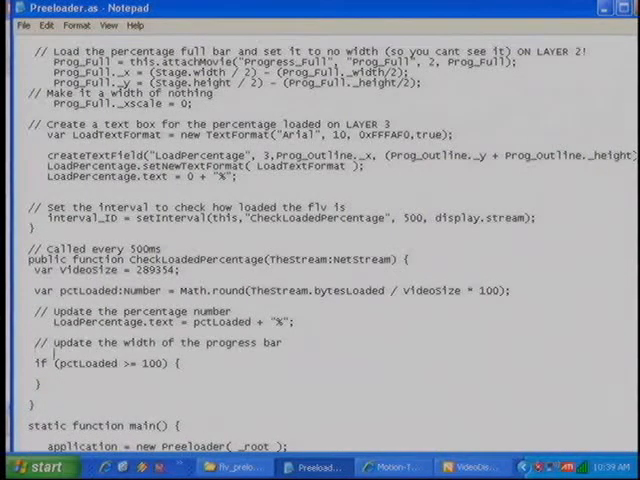
{"action": "type", "text": "Prog_Full._xscale ="}
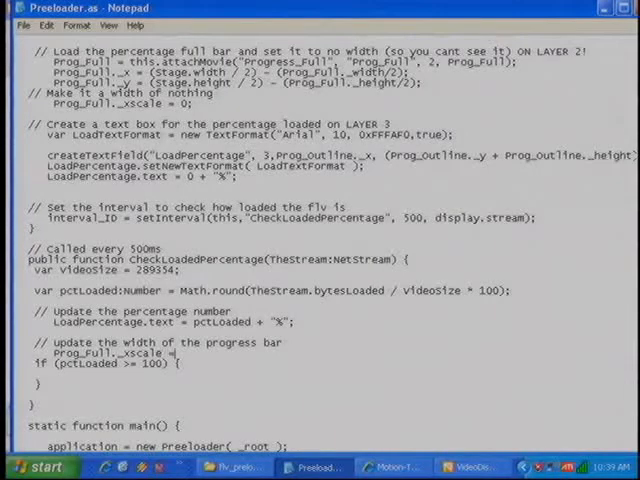
{"action": "scroll", "scroll_direction": "up", "scroll_amount": 3}
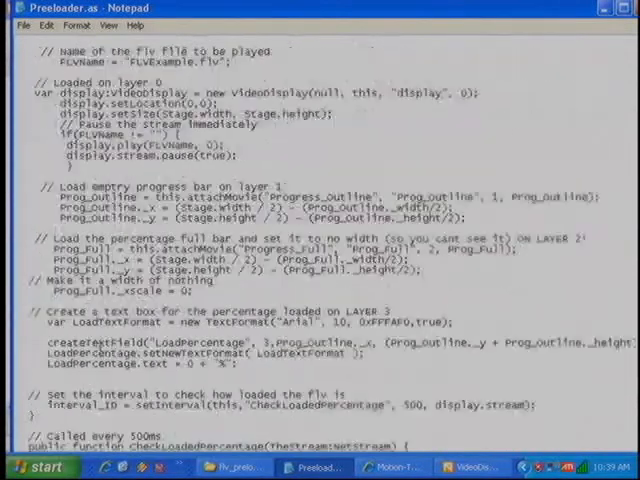
{"action": "left_click", "coordinate": [20, 25]}
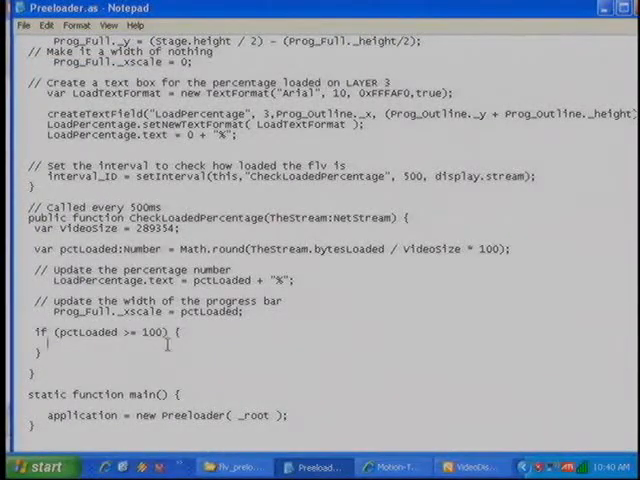
When loaded, clear the label, remove both bars, resume TheStream and clear interval_ID; otherwise pause
{"action": "type", "text": "LoadPercentage.text = \"\";"}
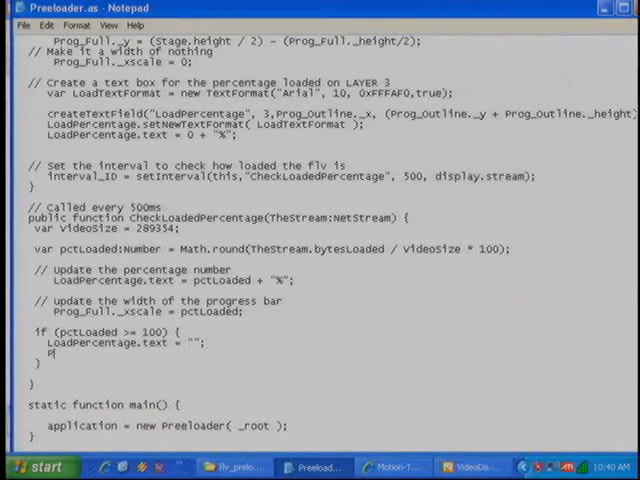
{"action": "type", "text": "Prog_outline.removeMovieClip();"}
{"action": "type", "text": "TheStream.pause(false"}
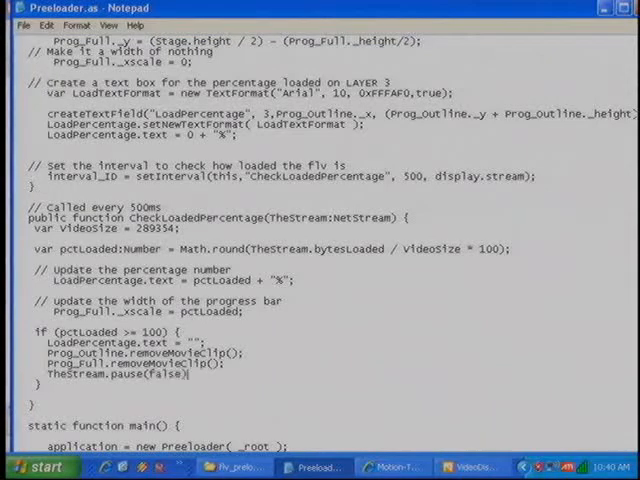
{"action": "type", "text": "clearInterval(interval_ID);"}
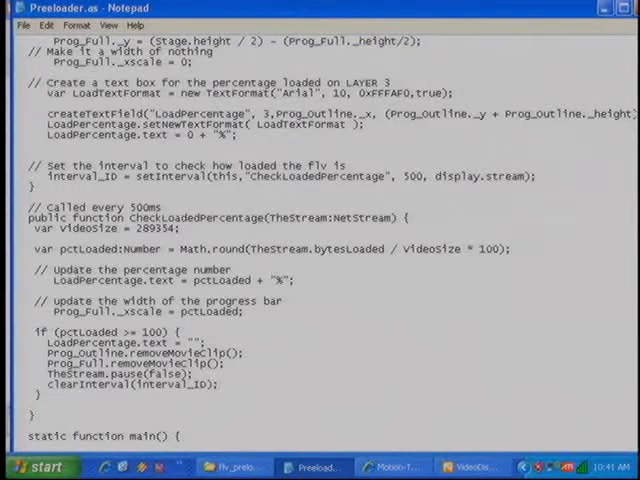
{"action": "type", "text": "} else {"}
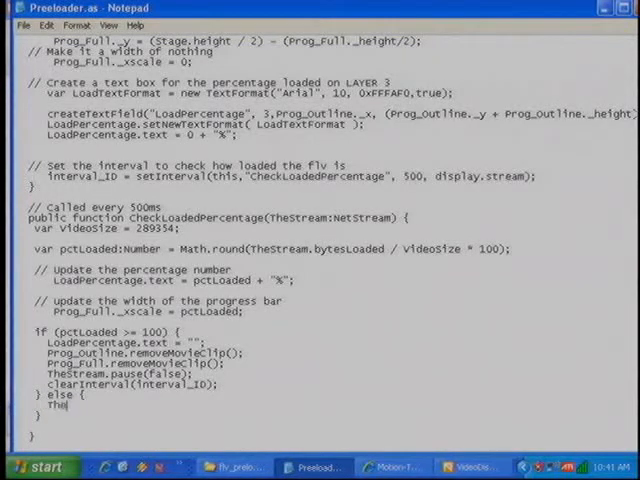
{"action": "type", "text": "TheStream.pause(true);"}
{"action": "type", "text": "cd f"}
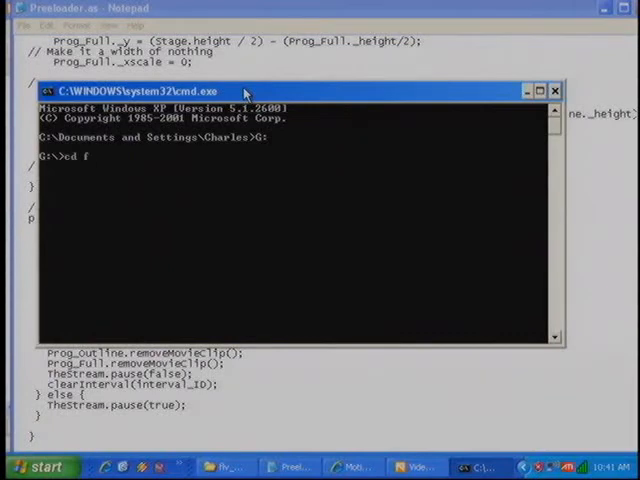
List the flv_preloader folder and build FlvPlayer.swf from assets.xml with swfmill simple
{"action": "type", "text": "dir"}
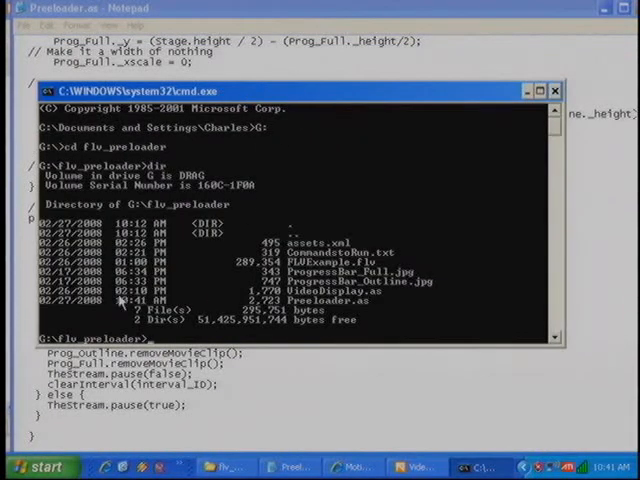
{"action": "type", "text": "swfmill"}
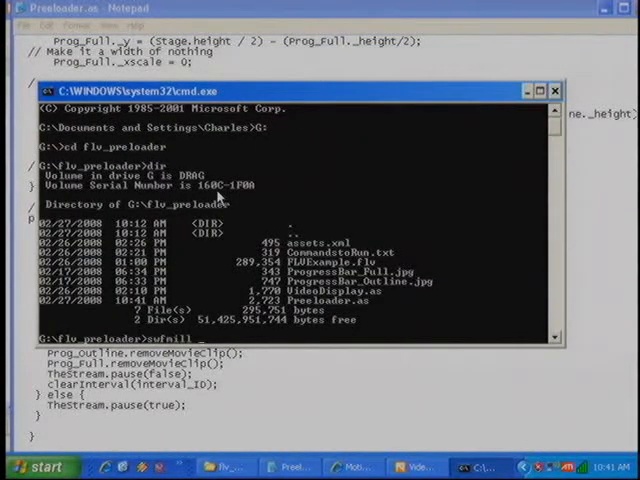
{"action": "type", "text": "simple assets.xml"}
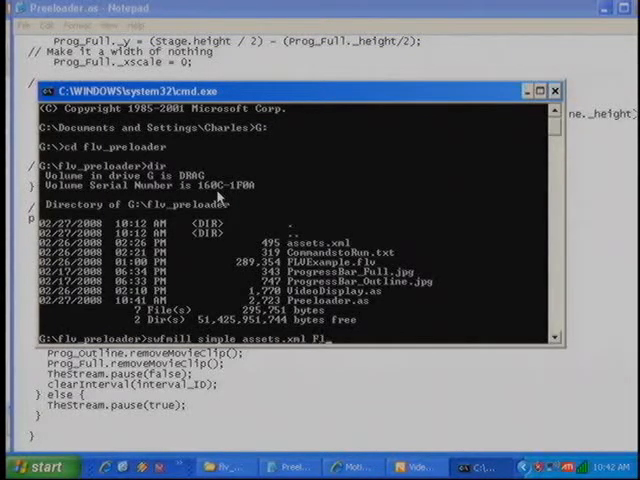
{"action": "type", "text": "FlvPlayer.swf"}
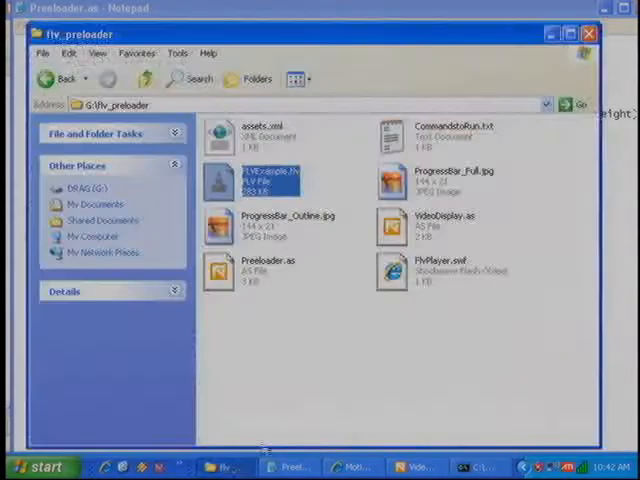
{"action": "mouse_move", "coordinate": [235, 467]}
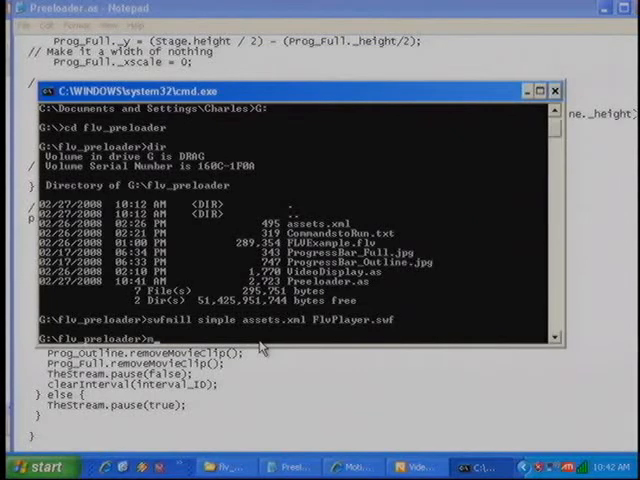
Compile Preloader.as and VideoDisplay.as into FlvPlayer.swf with mtasc -main -swf
{"action": "type", "text": "ntasc"}
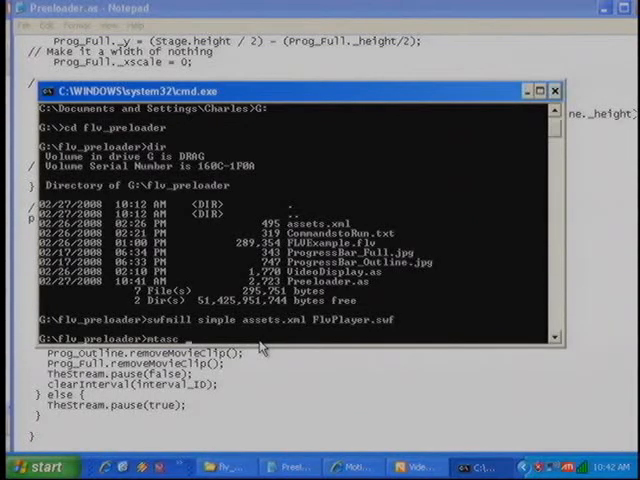
{"action": "type", "text": "Preloader.as"}
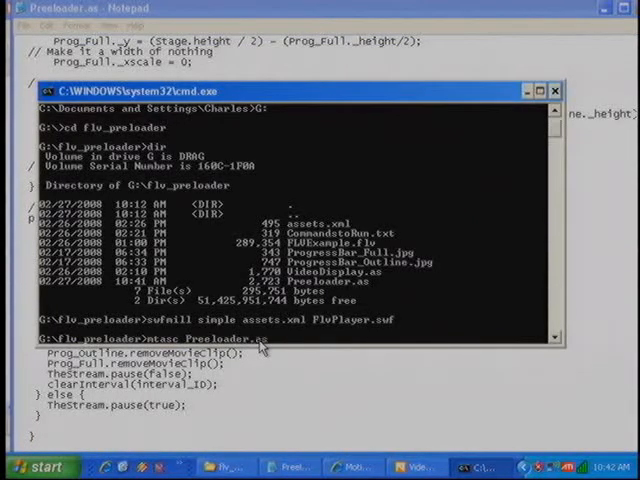
{"action": "type", "text": "VideoDisplay.as"}
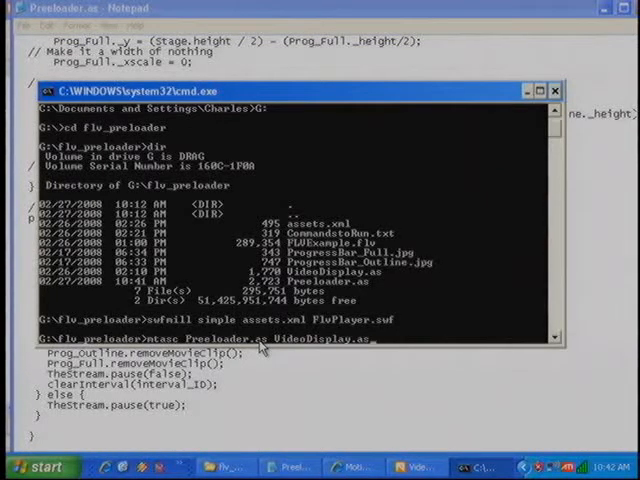
{"action": "type", "text": "-main -swf"}
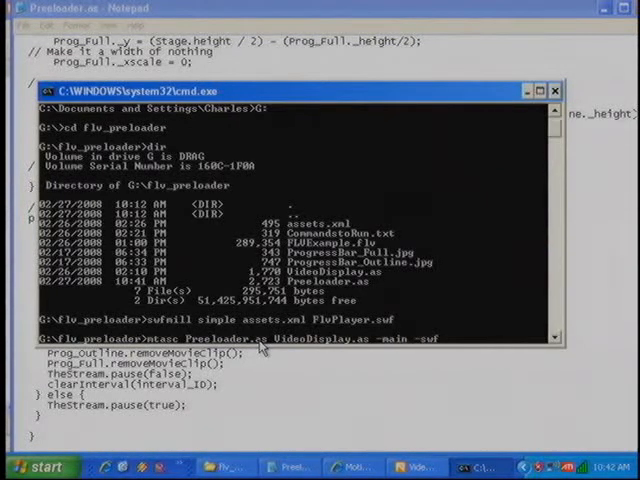
{"action": "type", "text": "Flv"}
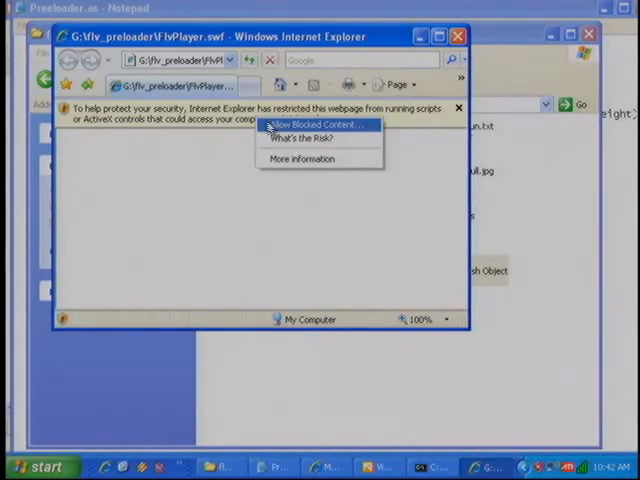
Allow blocked content in Internet Explorer's security bar so FlvPlayer.swf plays its video
{"action": "left_click", "coordinate": [305, 124]}
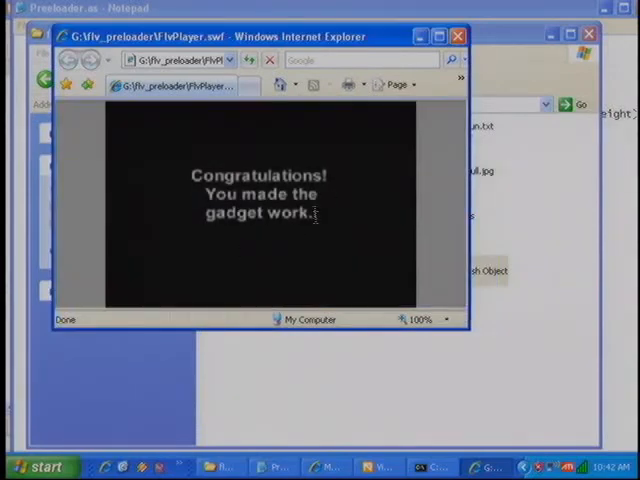